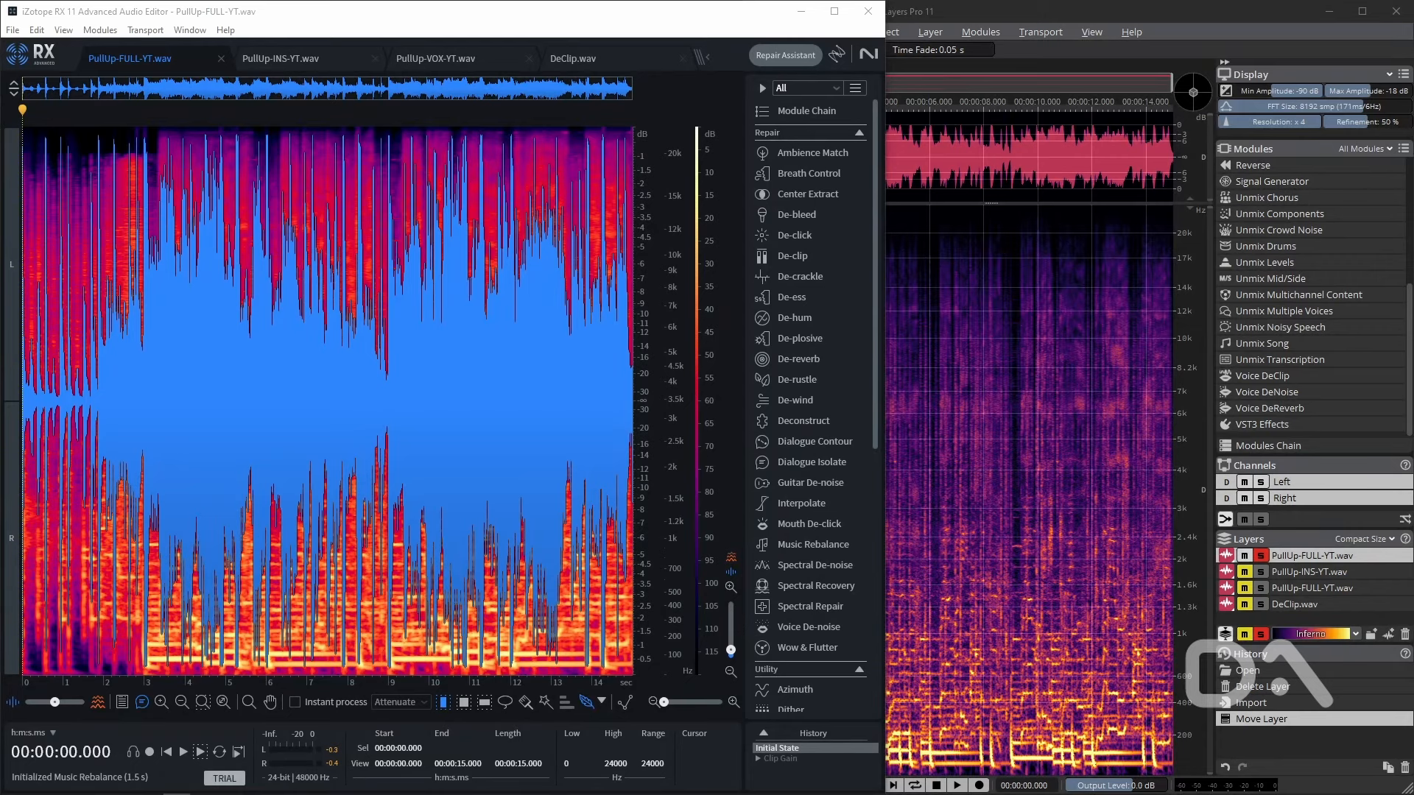
Launch Music Rebalance in RX and Unmix Song in SpectraLayers with Vocals, Drums, Bass and chosen Quality
left_click(809, 544)
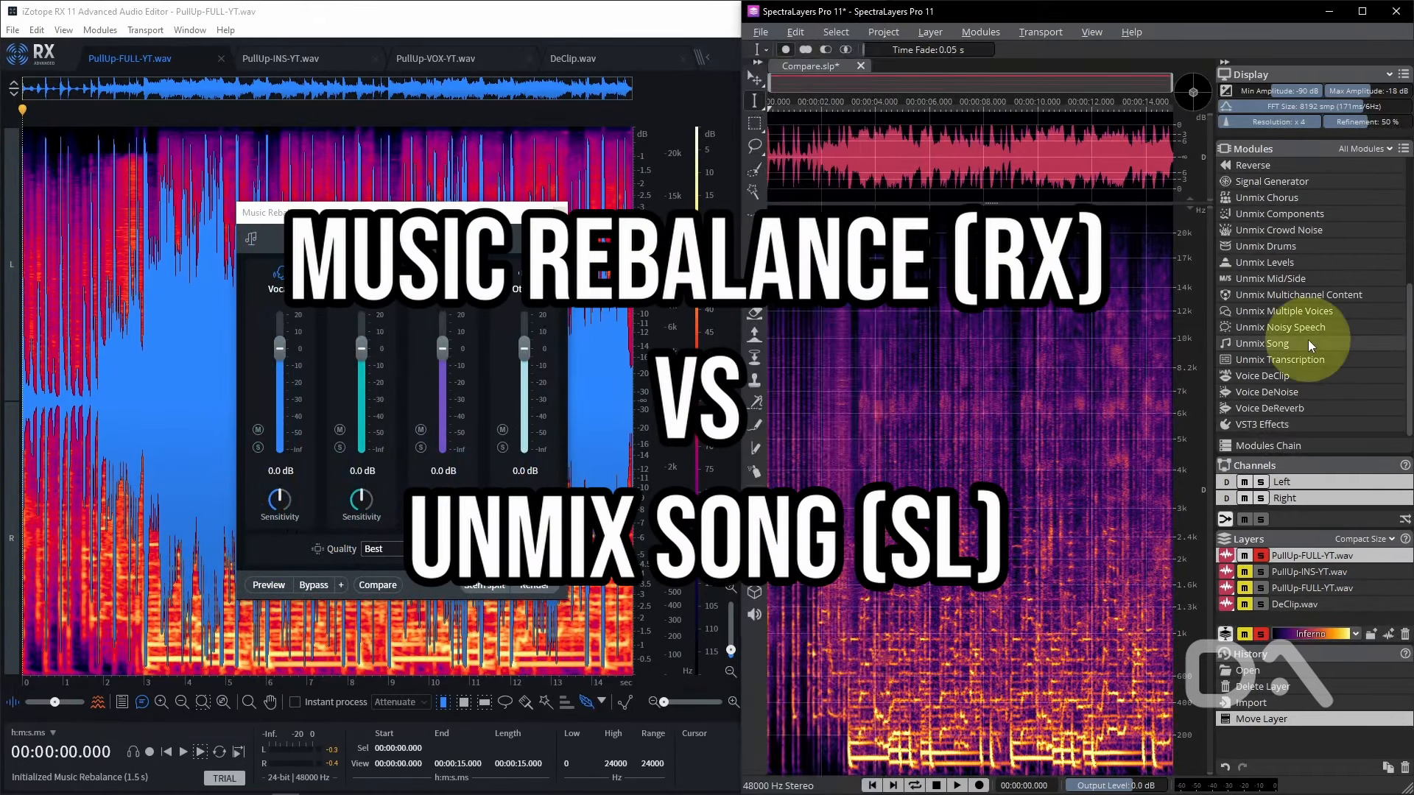
left_click(1266, 343)
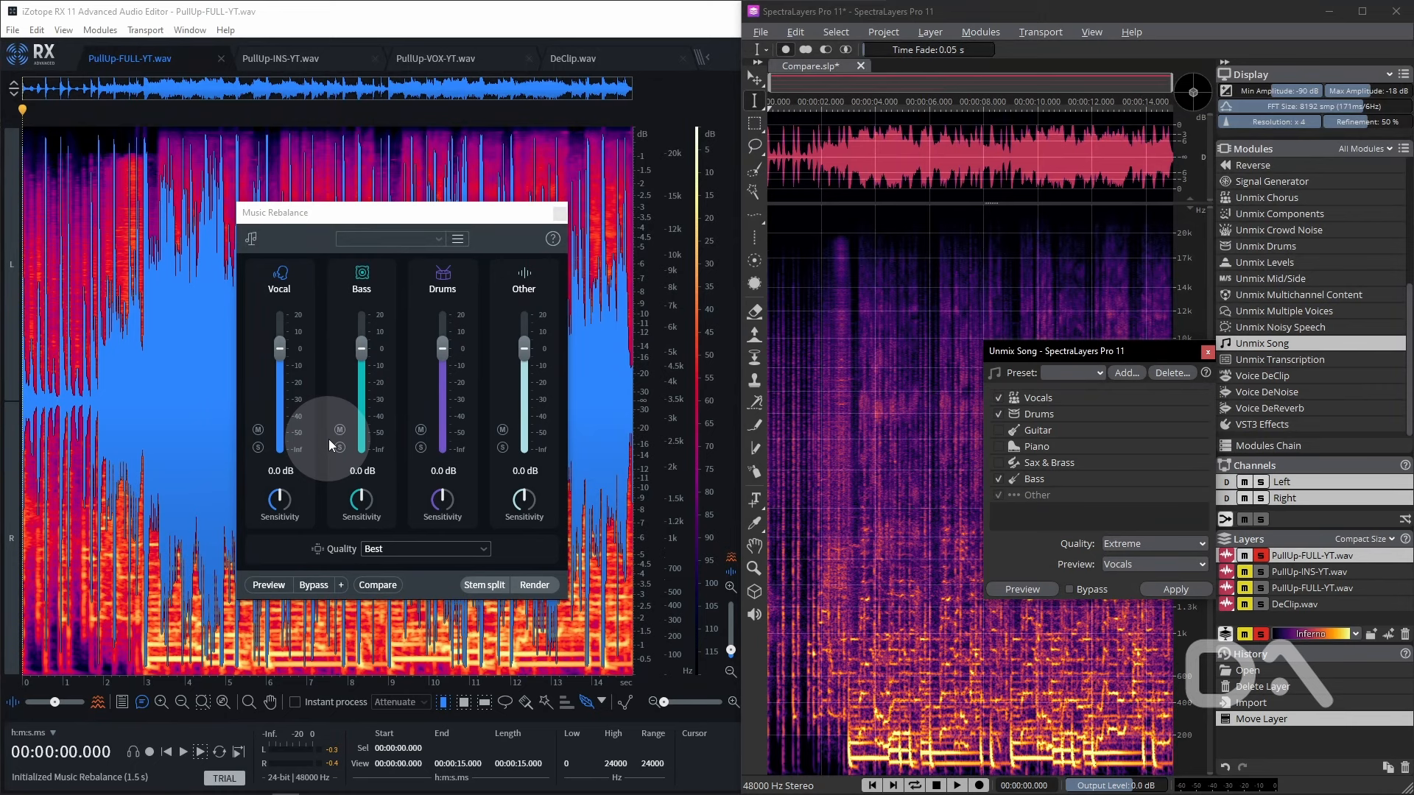
mouse_move(499, 501)
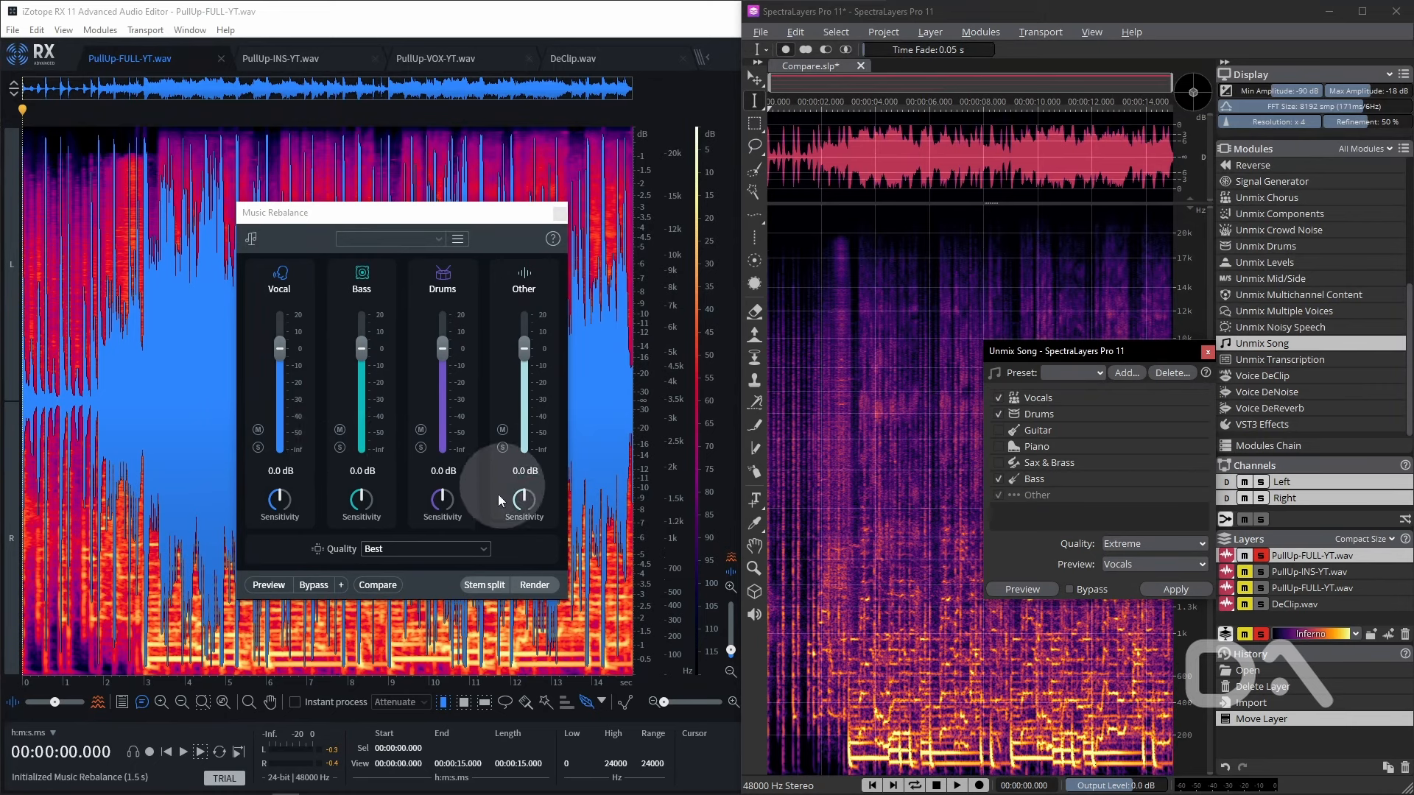
left_click_drag(1094, 350, 965, 290)
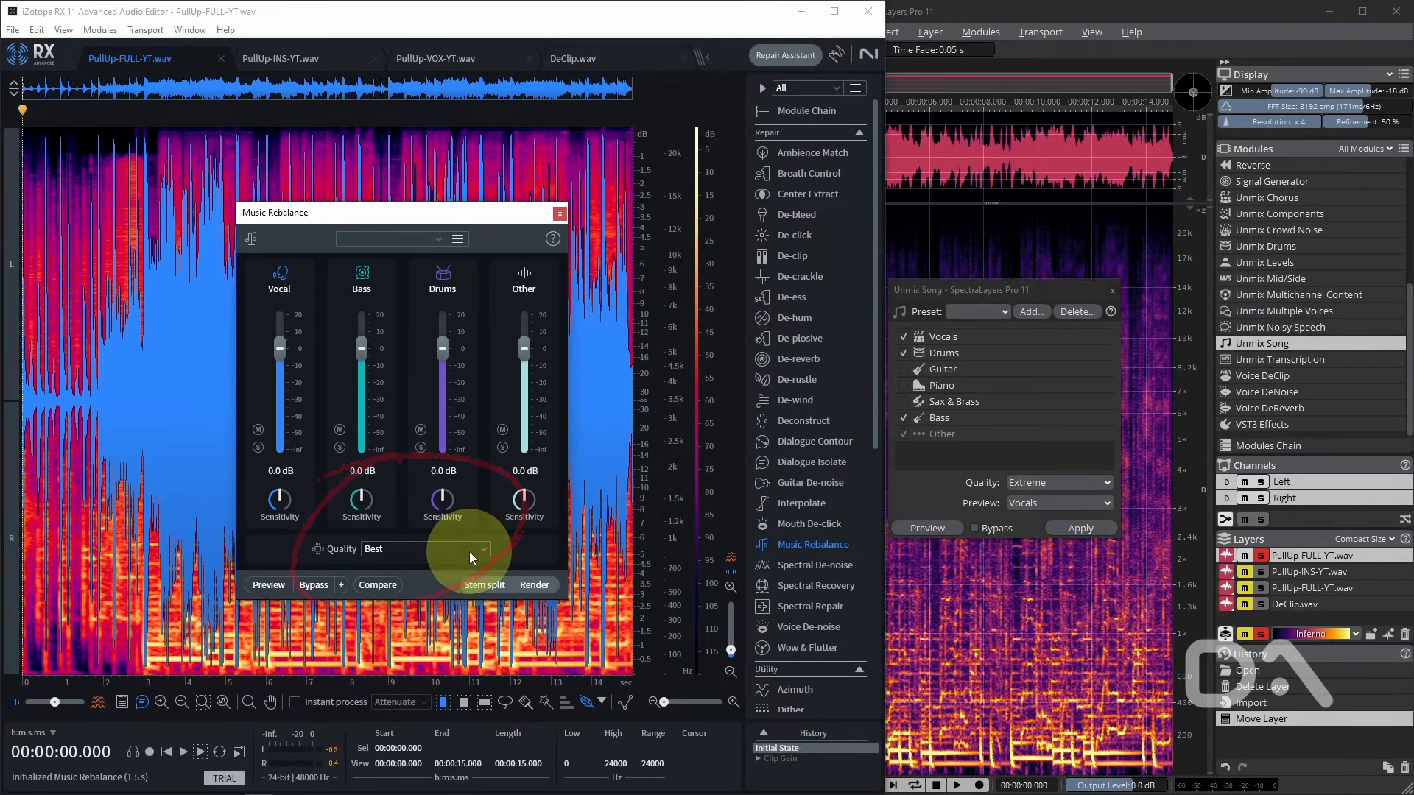
left_click(1057, 483)
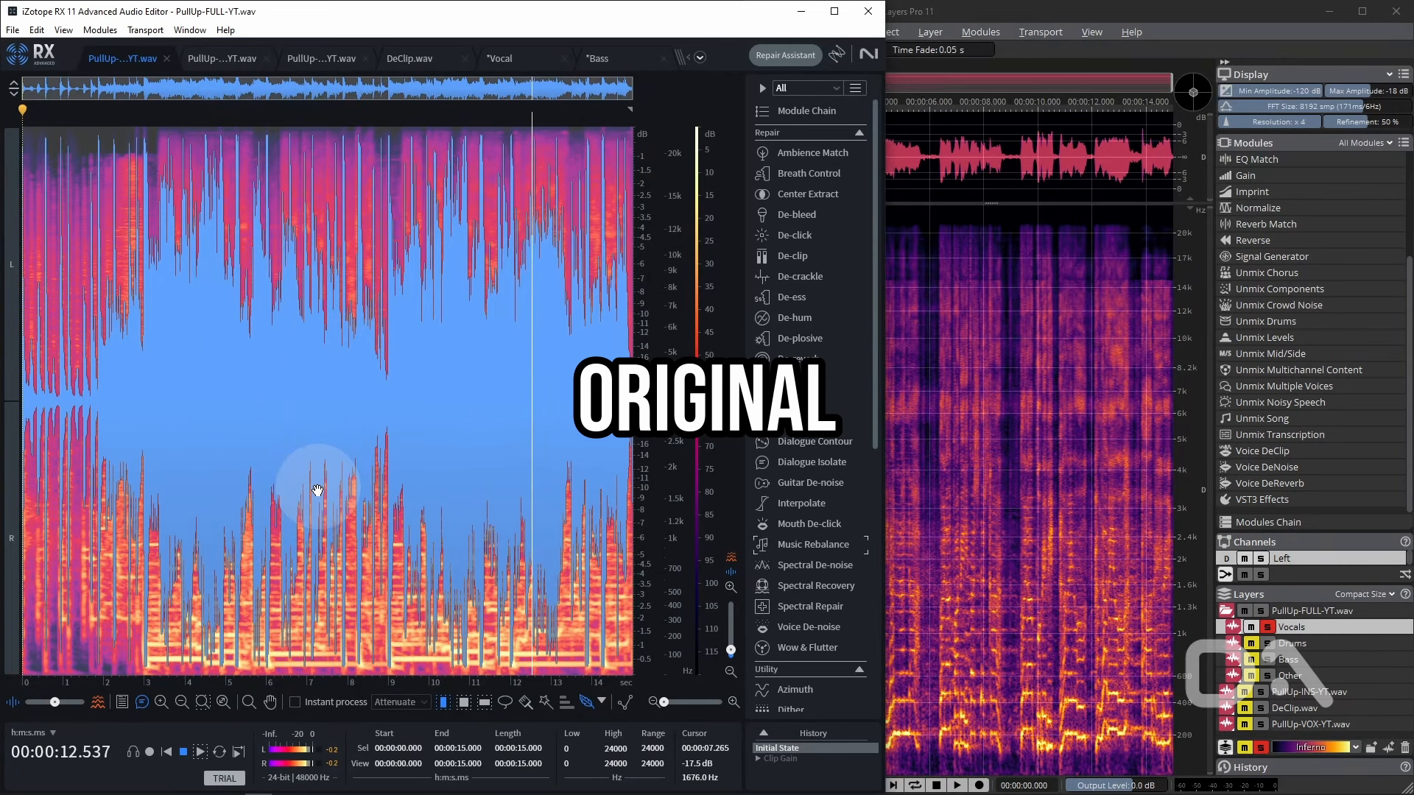
Review the separated Vocal stem in RX, then switch to the Bass stem
left_click(500, 57)
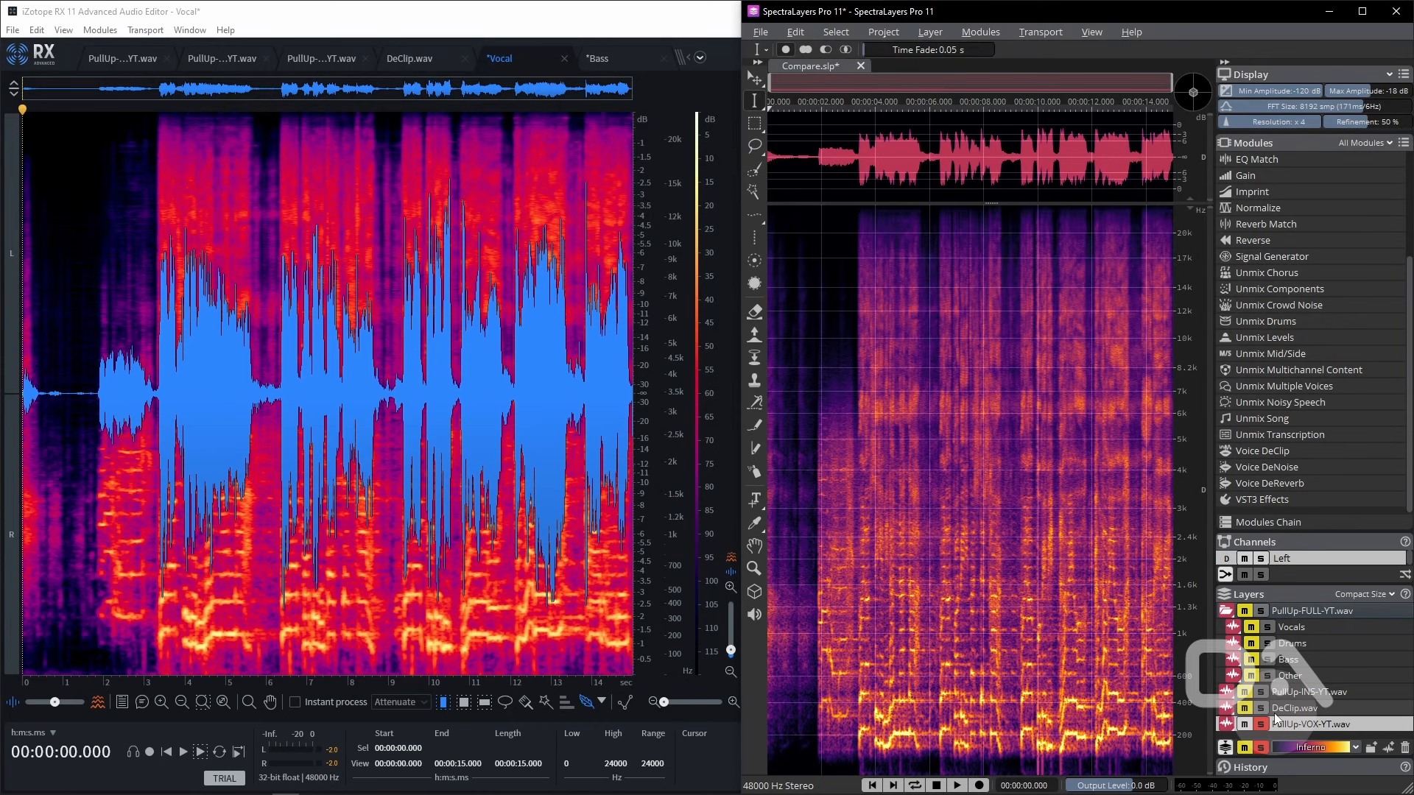
left_click(598, 58)
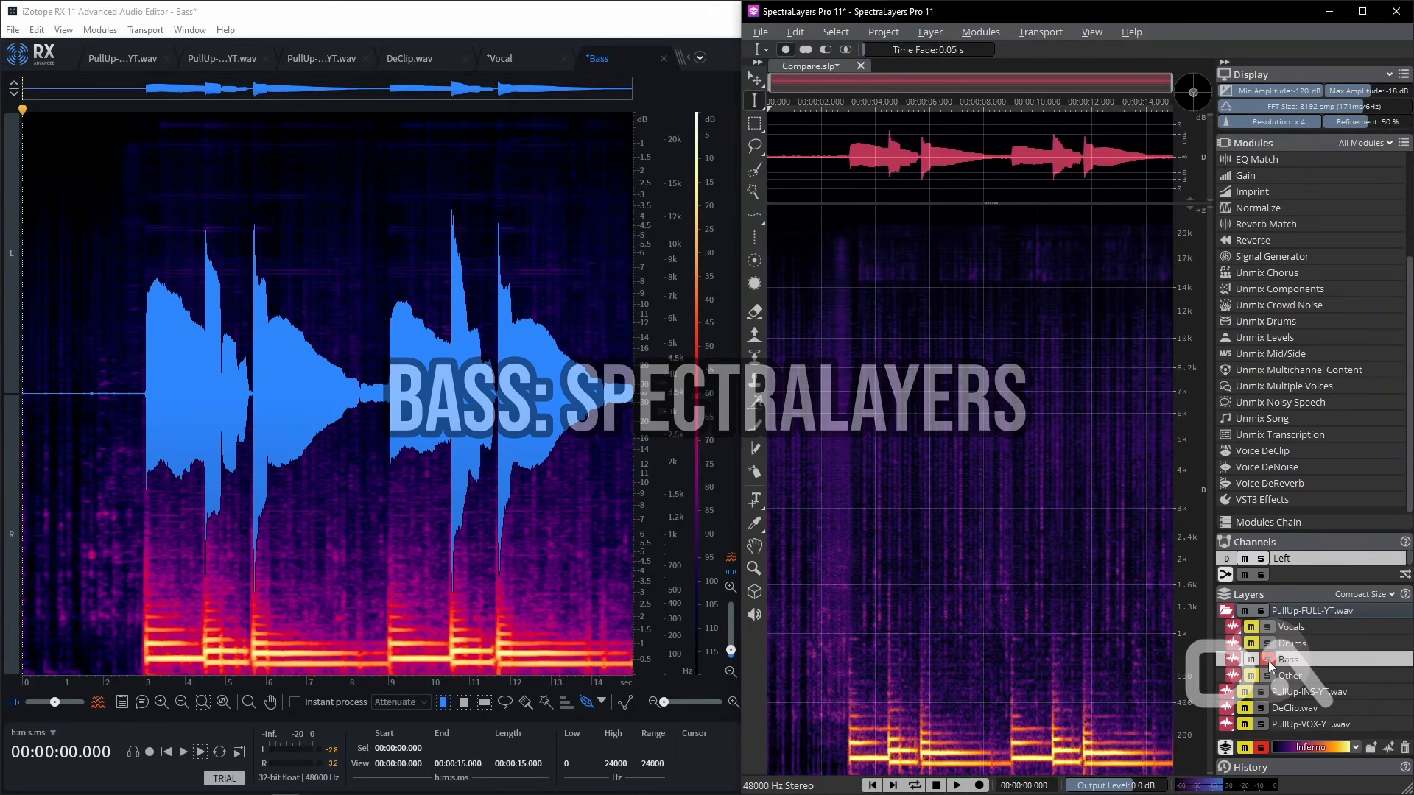
mouse_move(1268, 660)
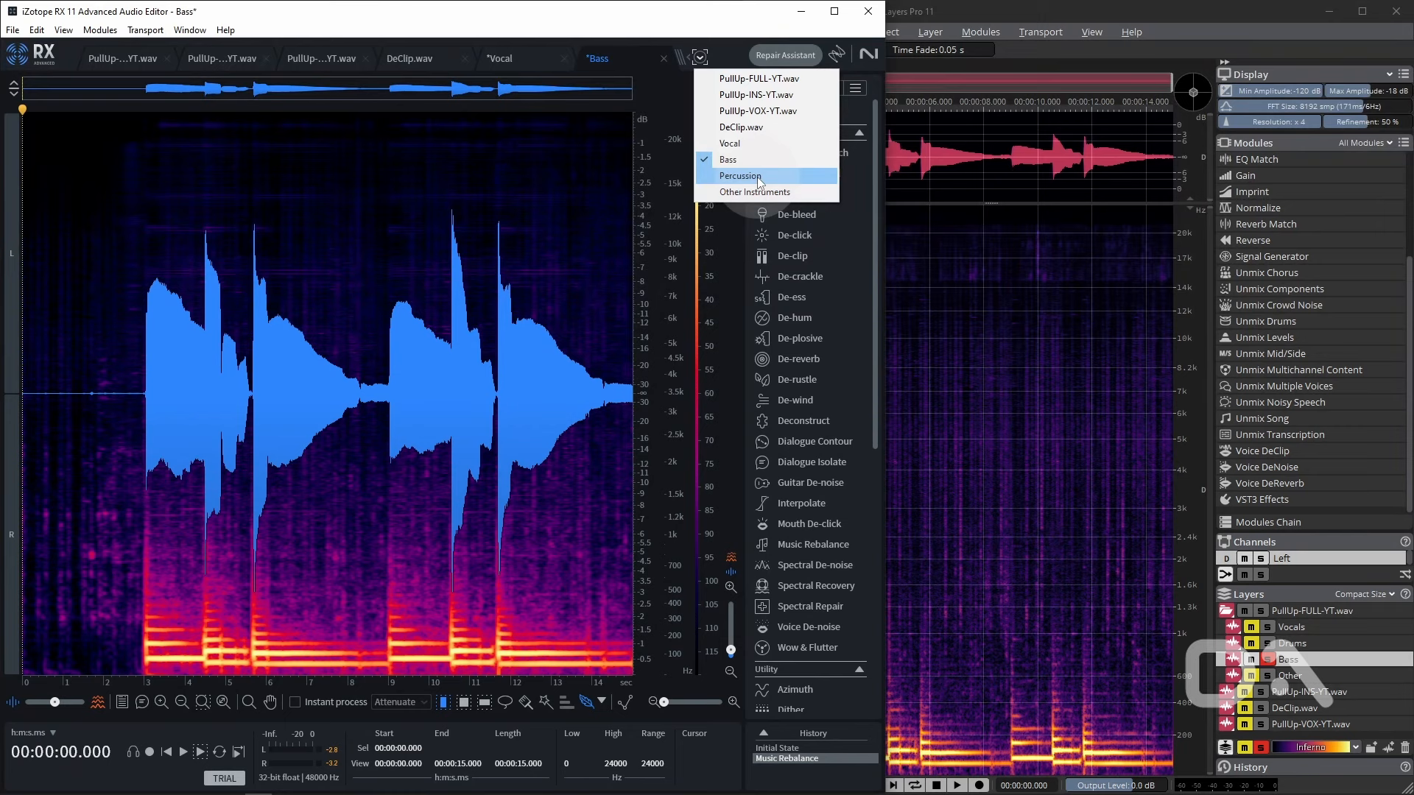
Switch RX from the Bass stem to the Percussion stem via the file tab dropdown
left_click(740, 176)
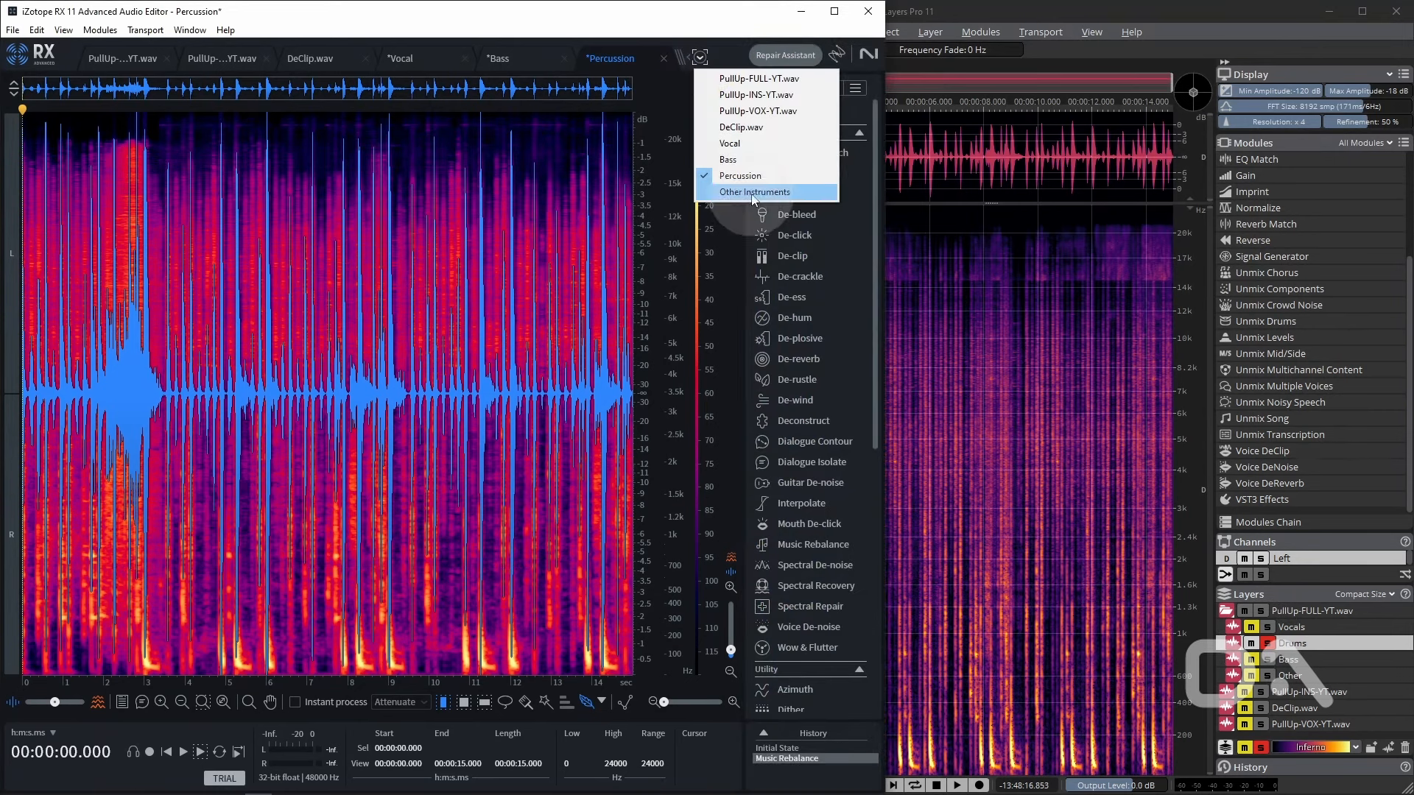
Switch RX from the Percussion stem to the Other Instruments stem
left_click(754, 192)
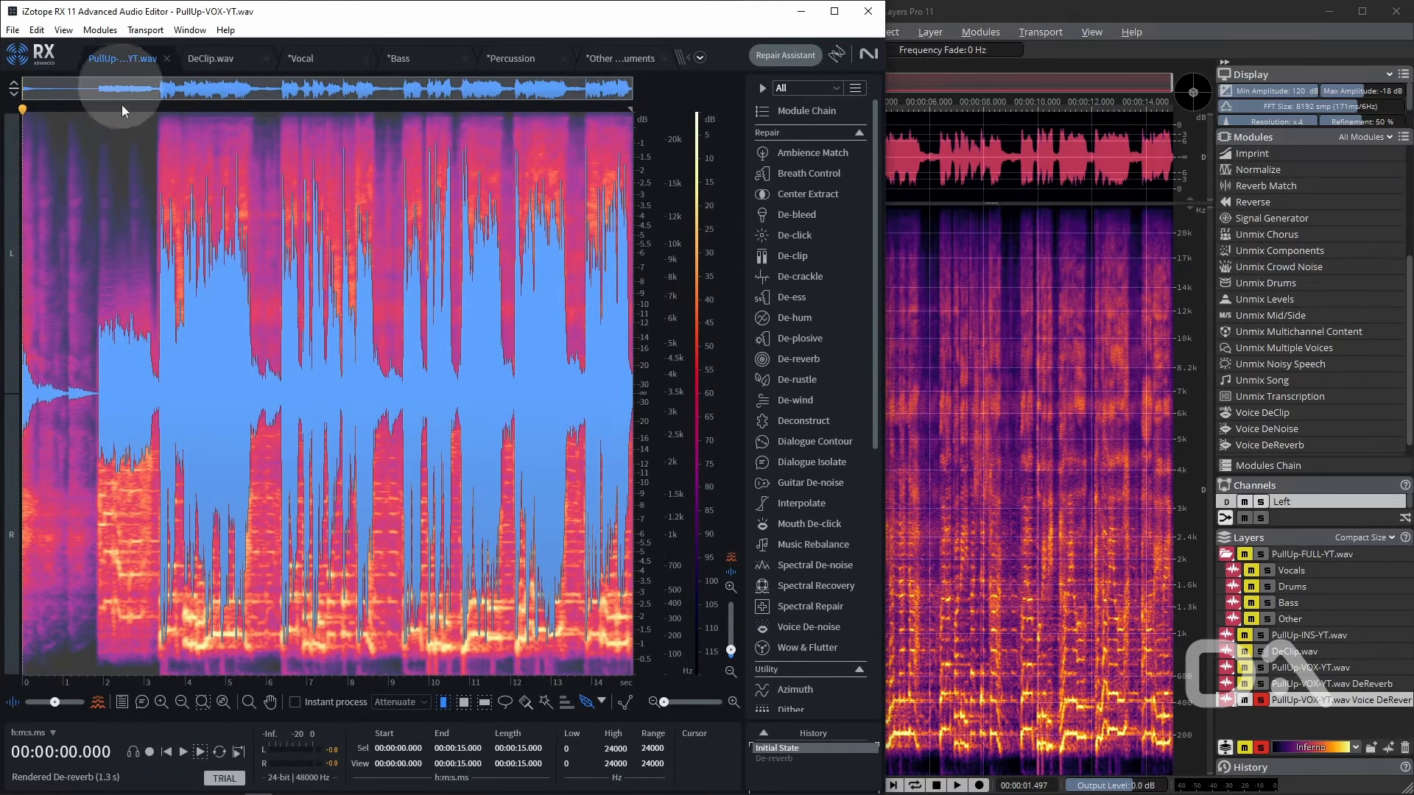
Render De-reverb on the vocal track in RX
left_click(797, 360)
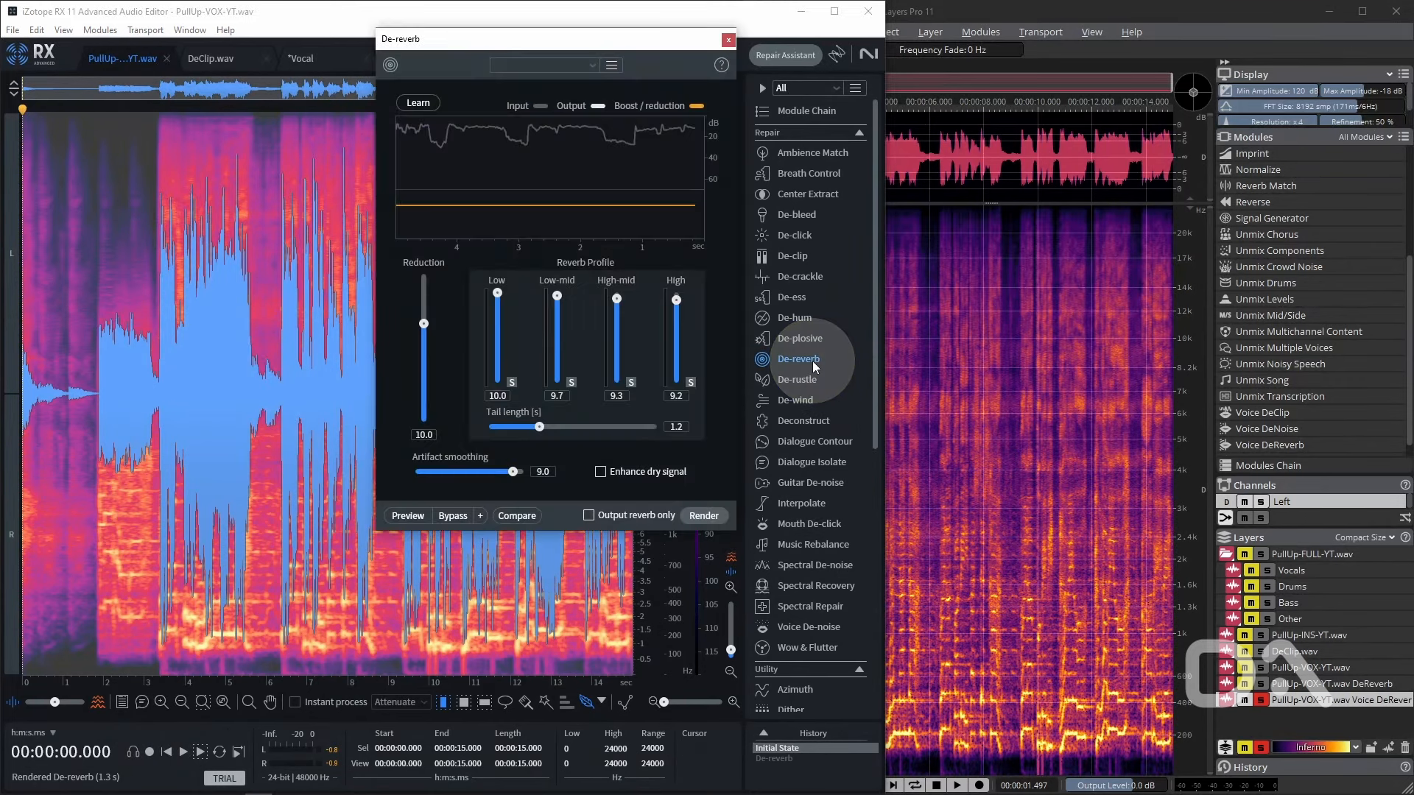
left_click(703, 515)
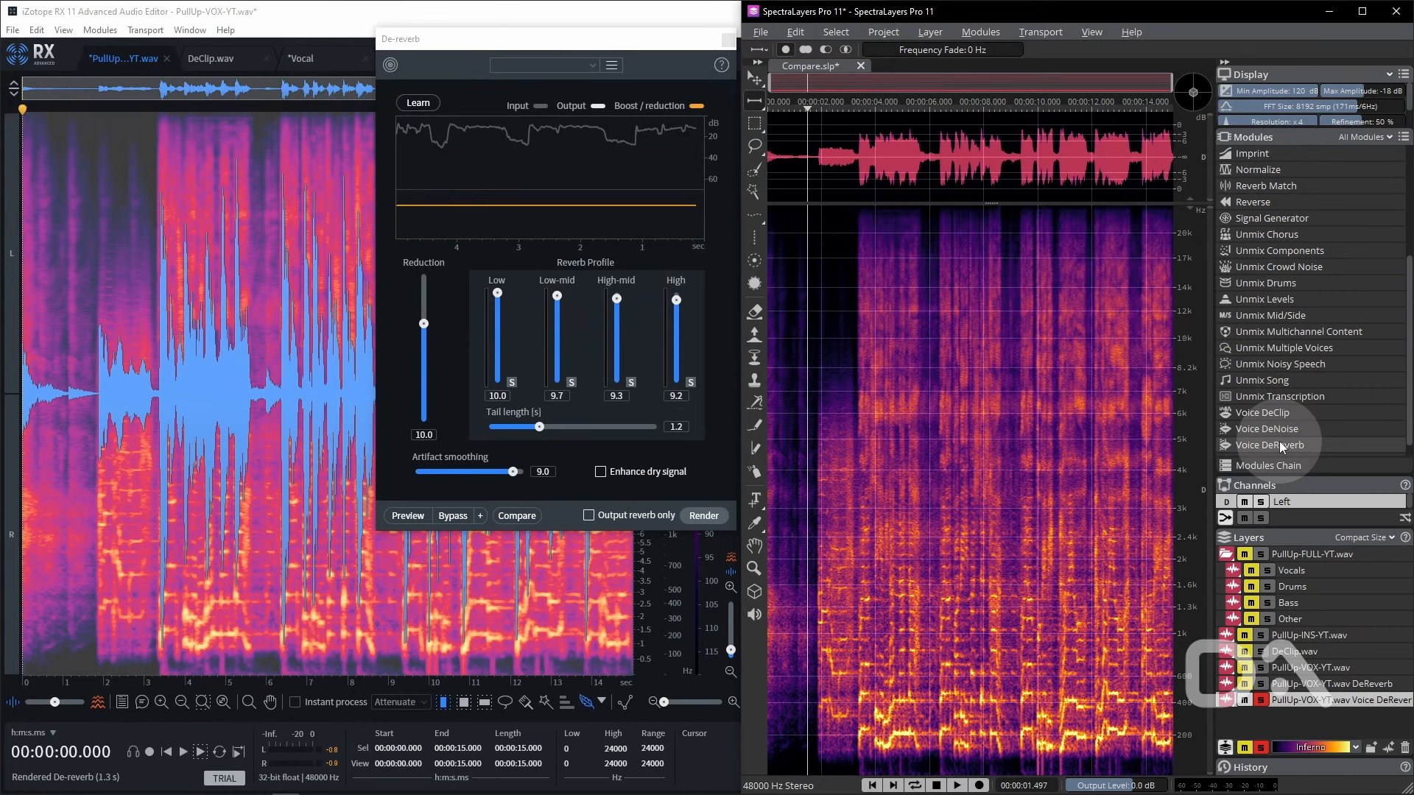
Apply Voice DeReverb and DeReverb at 80% Reduction Ratio to the vocal layer in SpectraLayers
left_click(1268, 445)
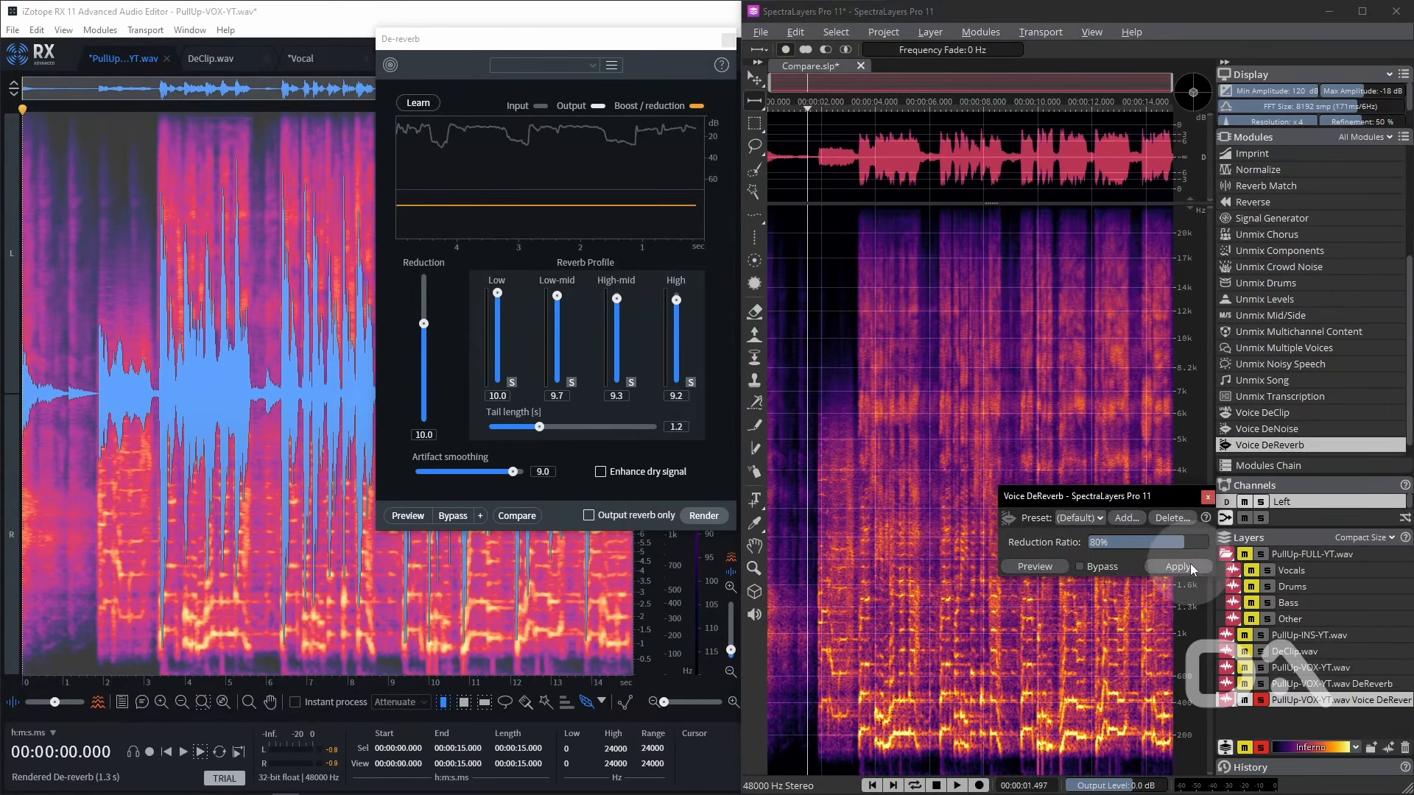
mouse_move(1284, 469)
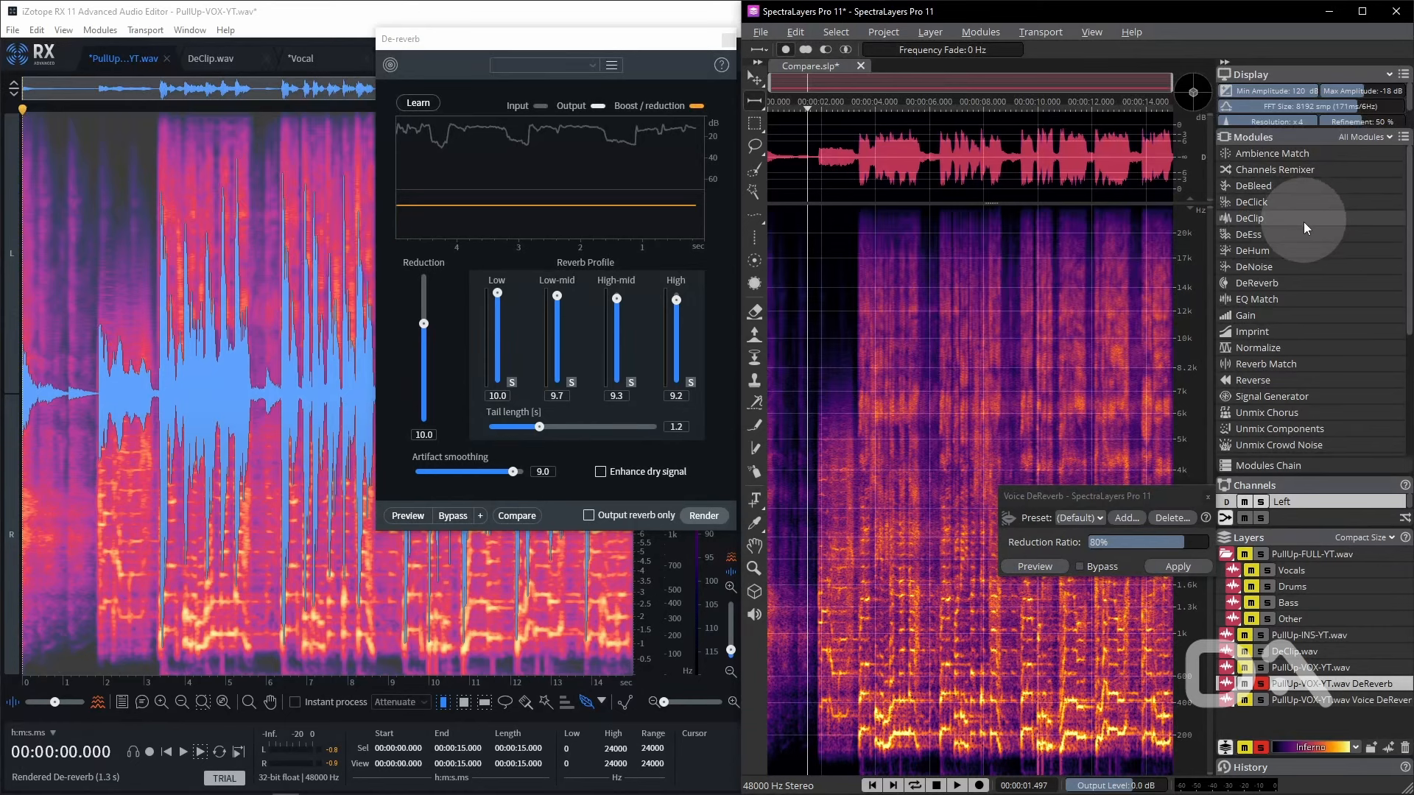
left_click(1256, 282)
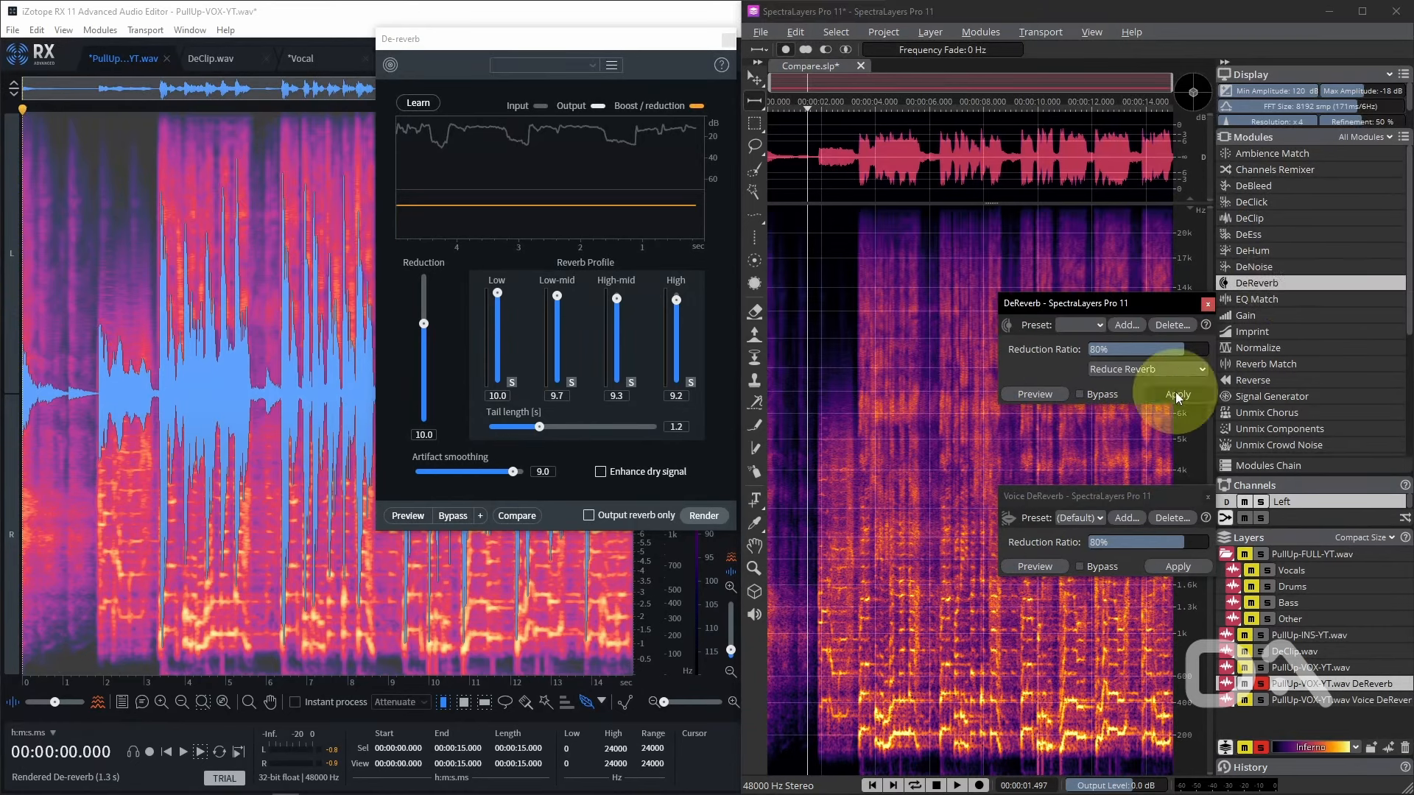
left_click(1178, 395)
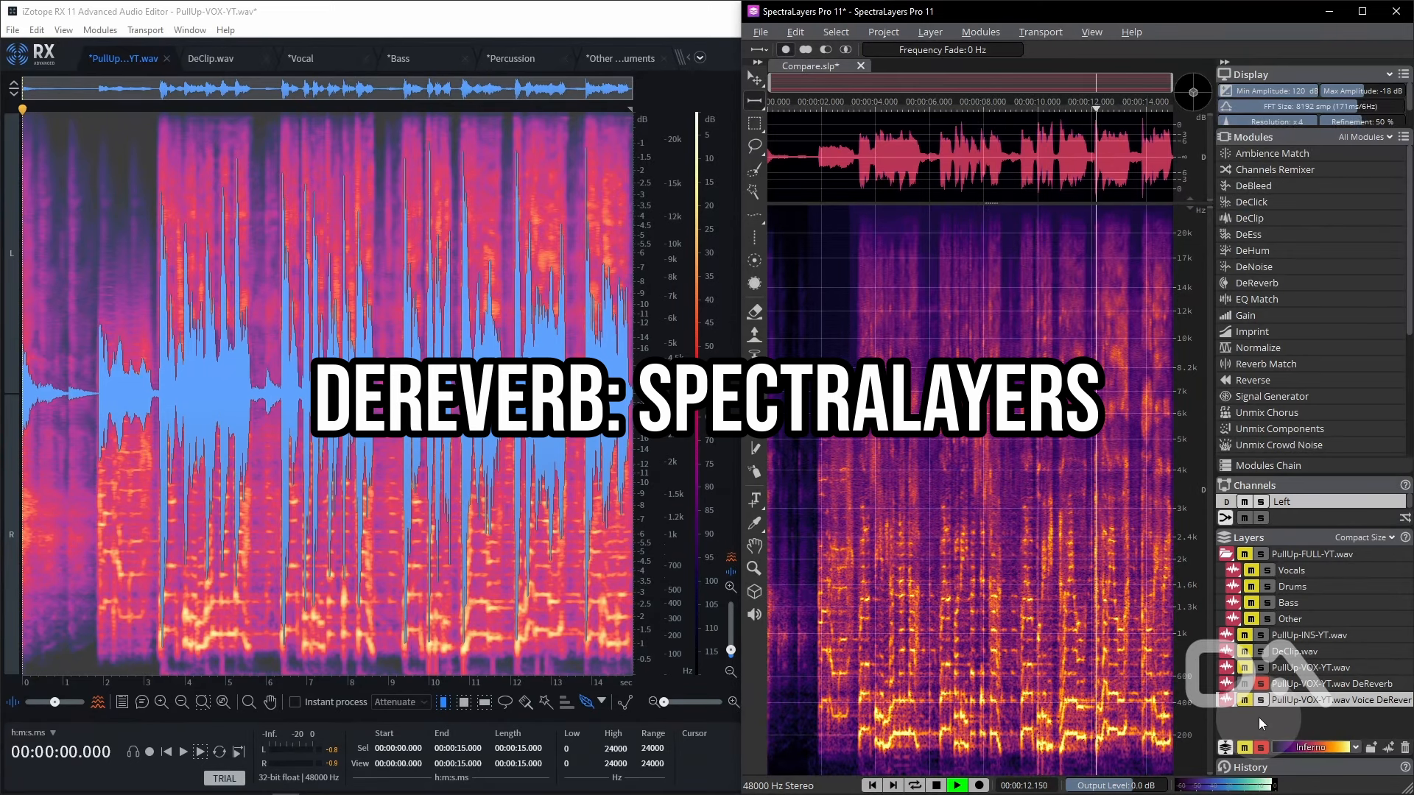
Toggle solo on the Voice DeReverb layer to audition it against the DeReverb result
left_click(954, 784)
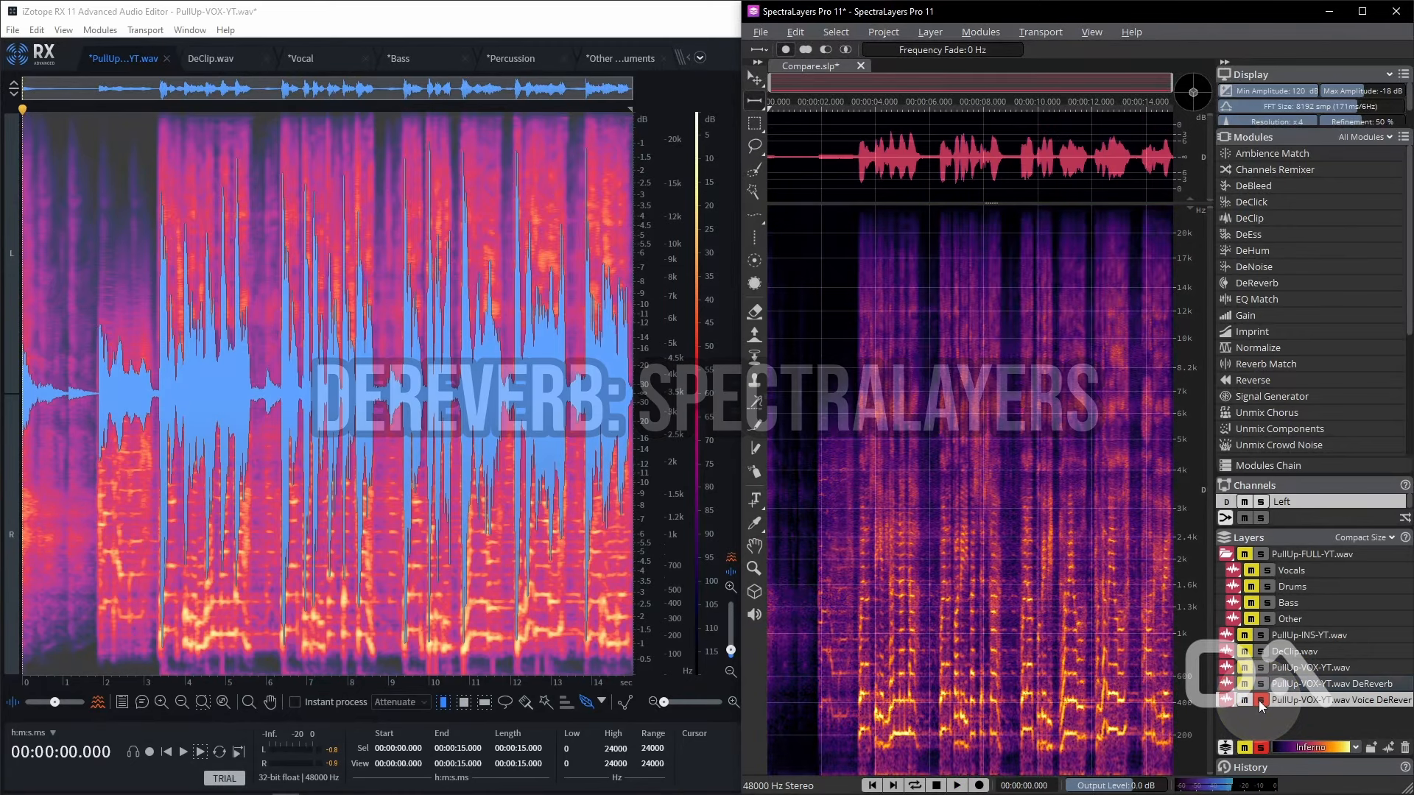
left_click(957, 784)
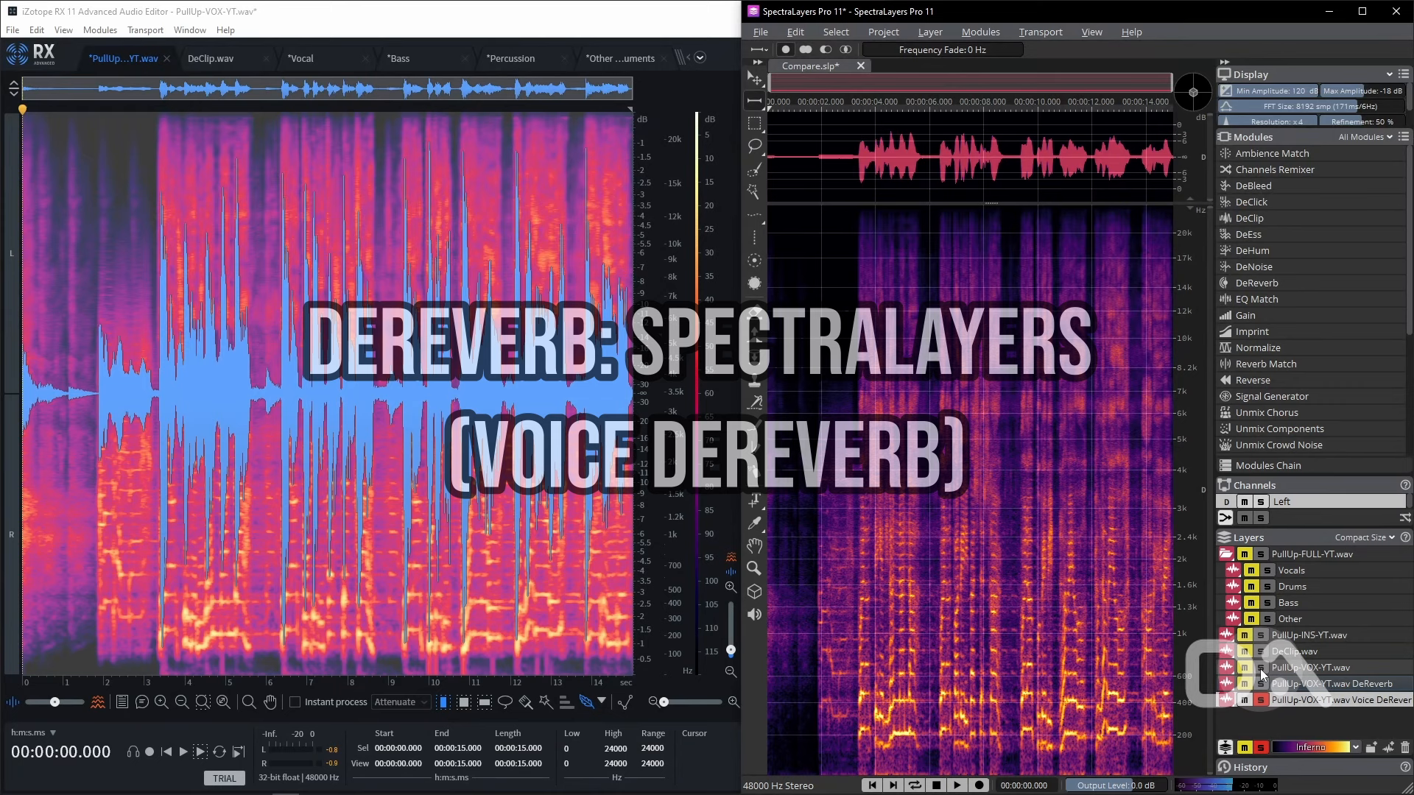
Select the original PullUp-VOX-YT.wav layer for comparison, then move RX to the DeClip.wav clip
left_click(1312, 667)
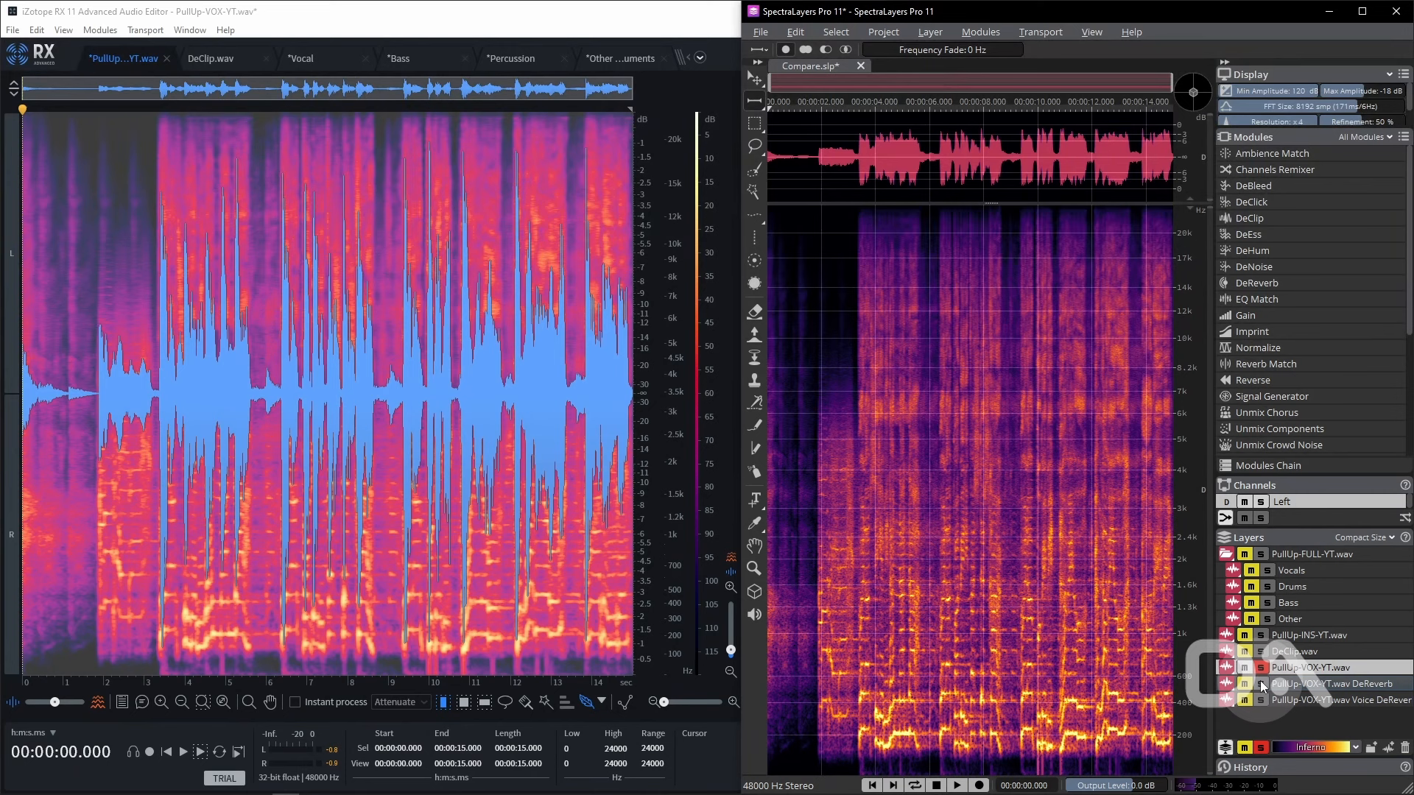
mouse_move(1262, 683)
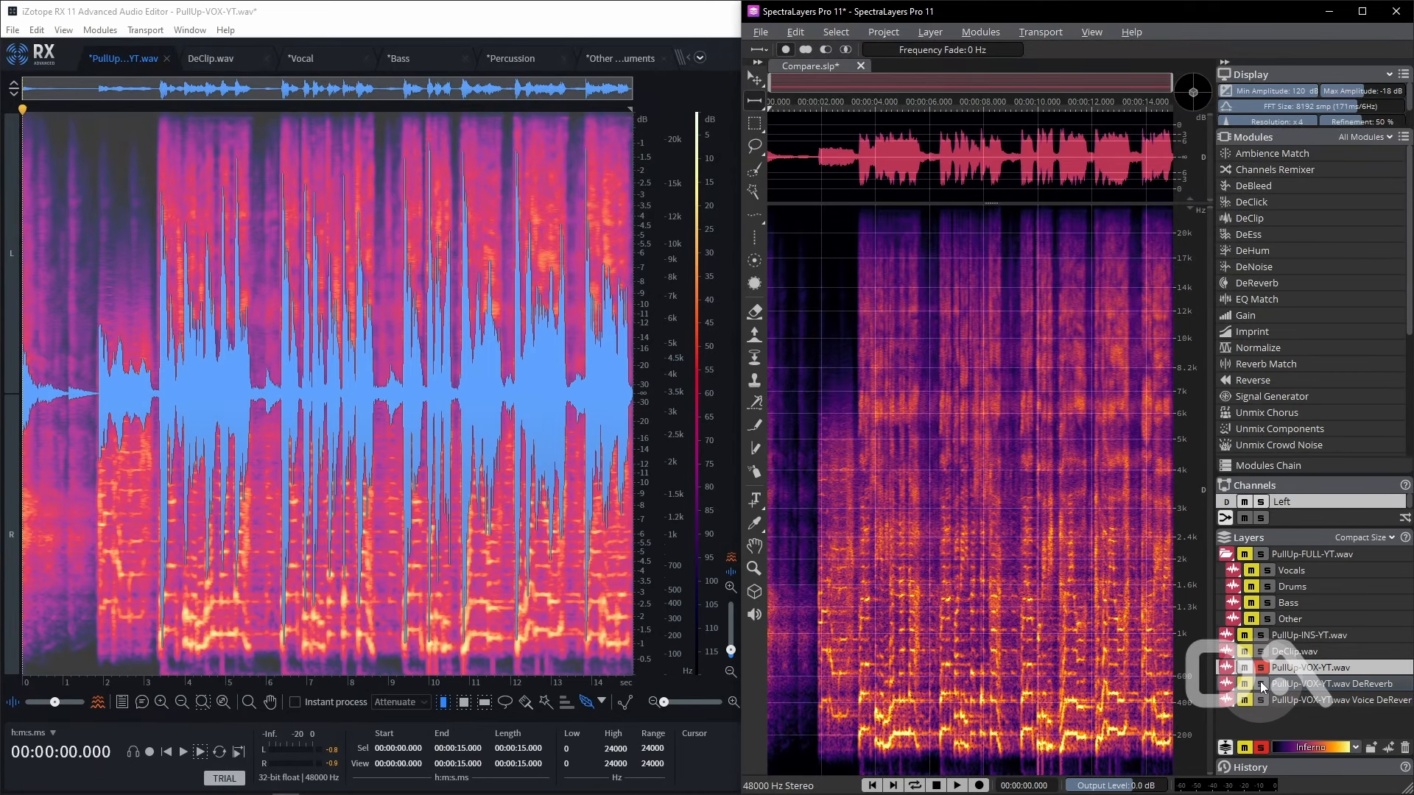
left_click(211, 57)
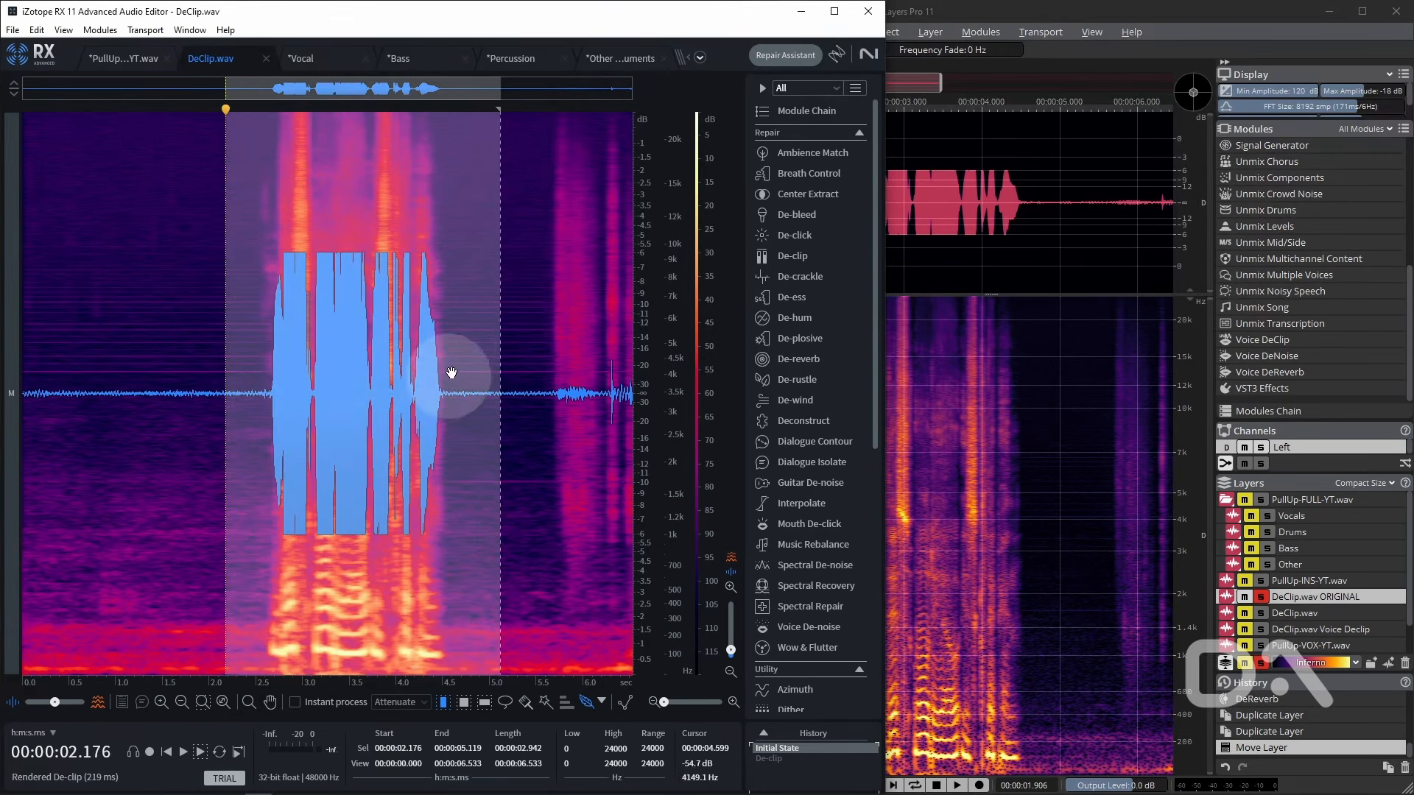
Render De-clip on the selection at a -6 dB threshold and close the module
left_click(793, 256)
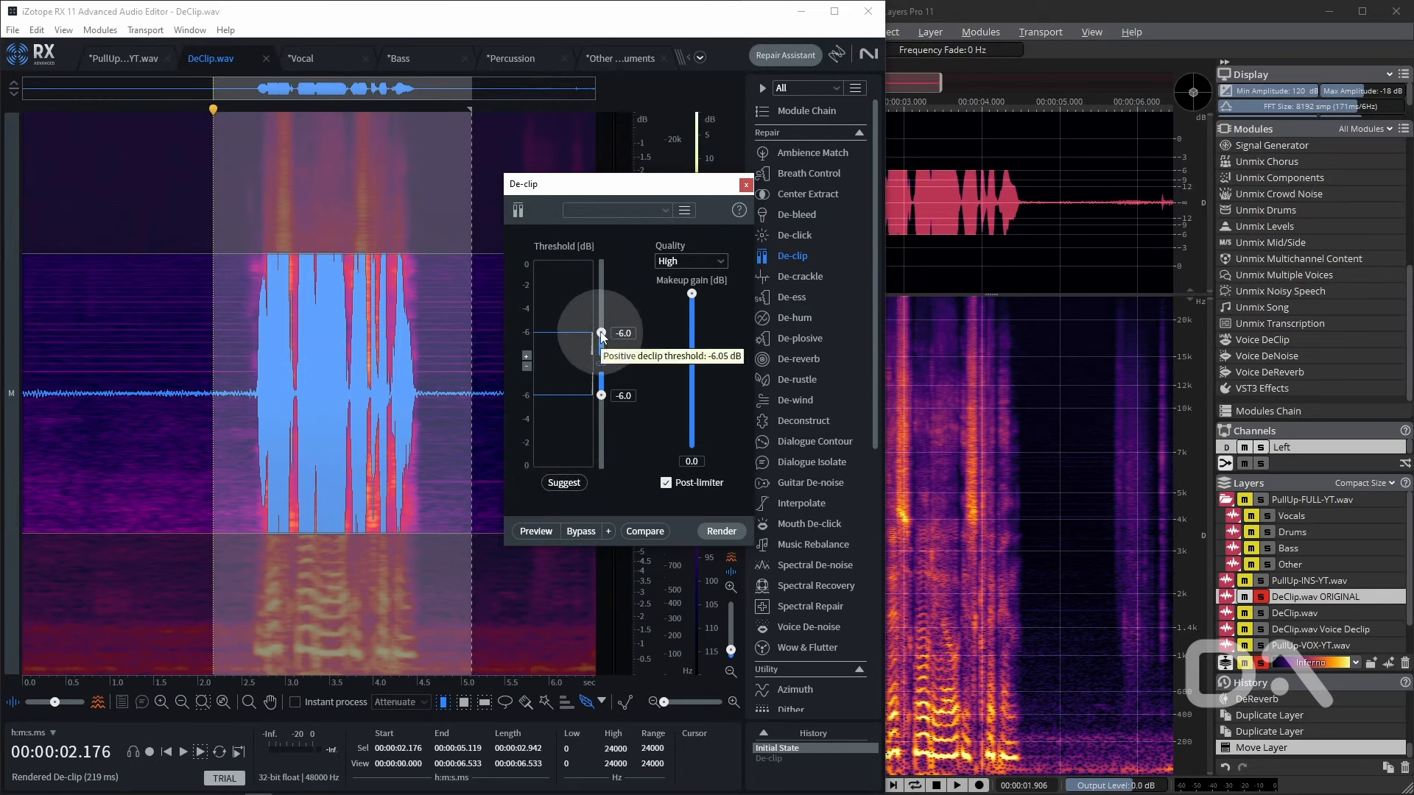
mouse_move(721, 530)
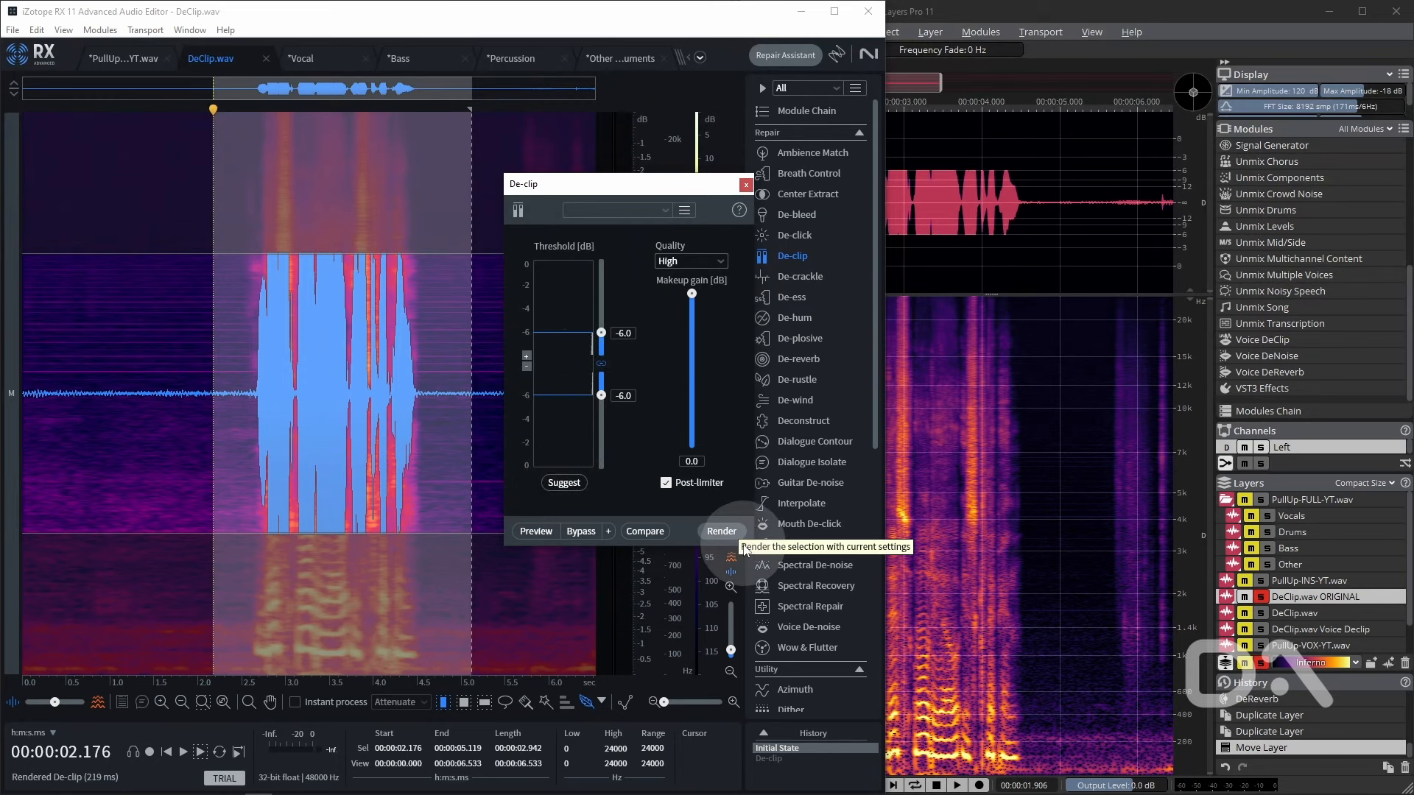
left_click(720, 530)
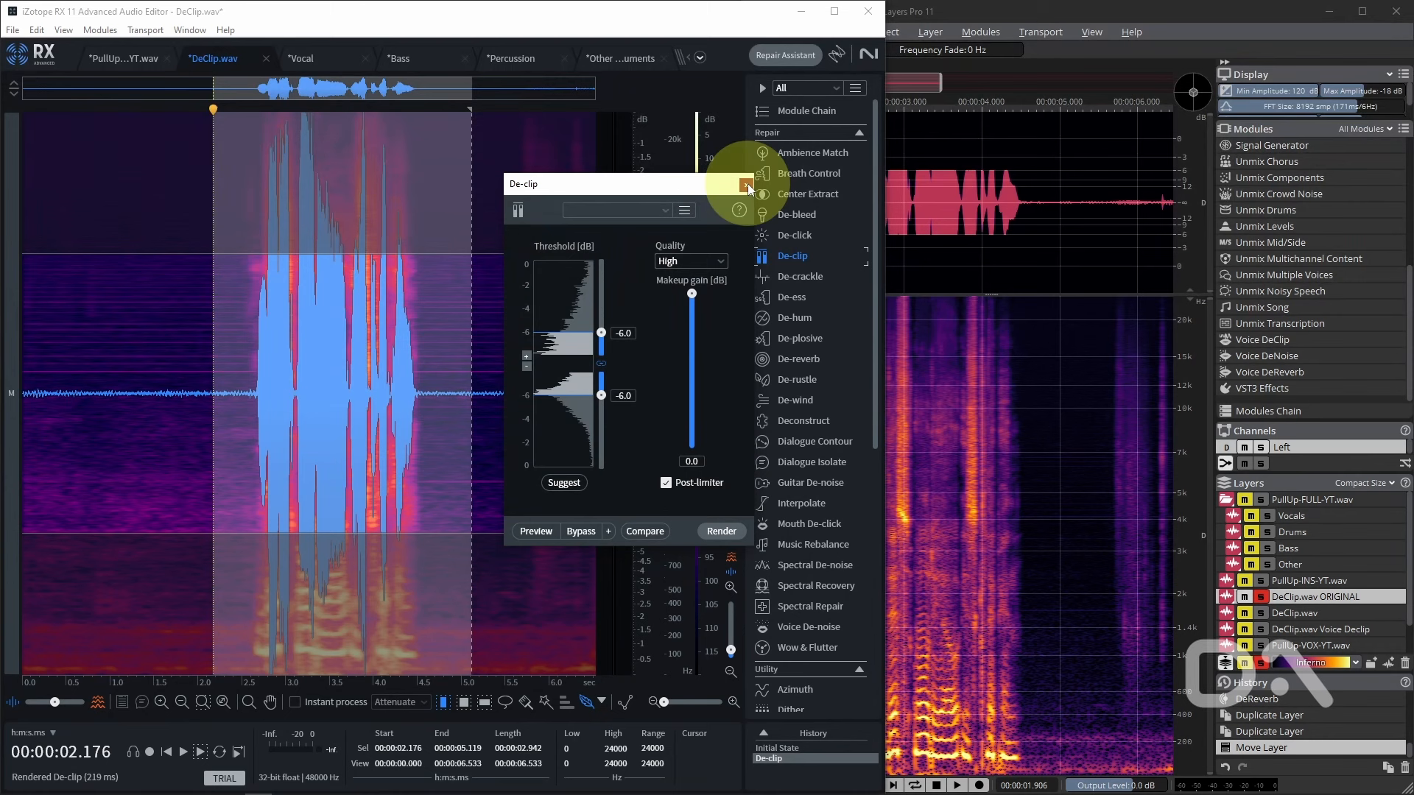
left_click(745, 184)
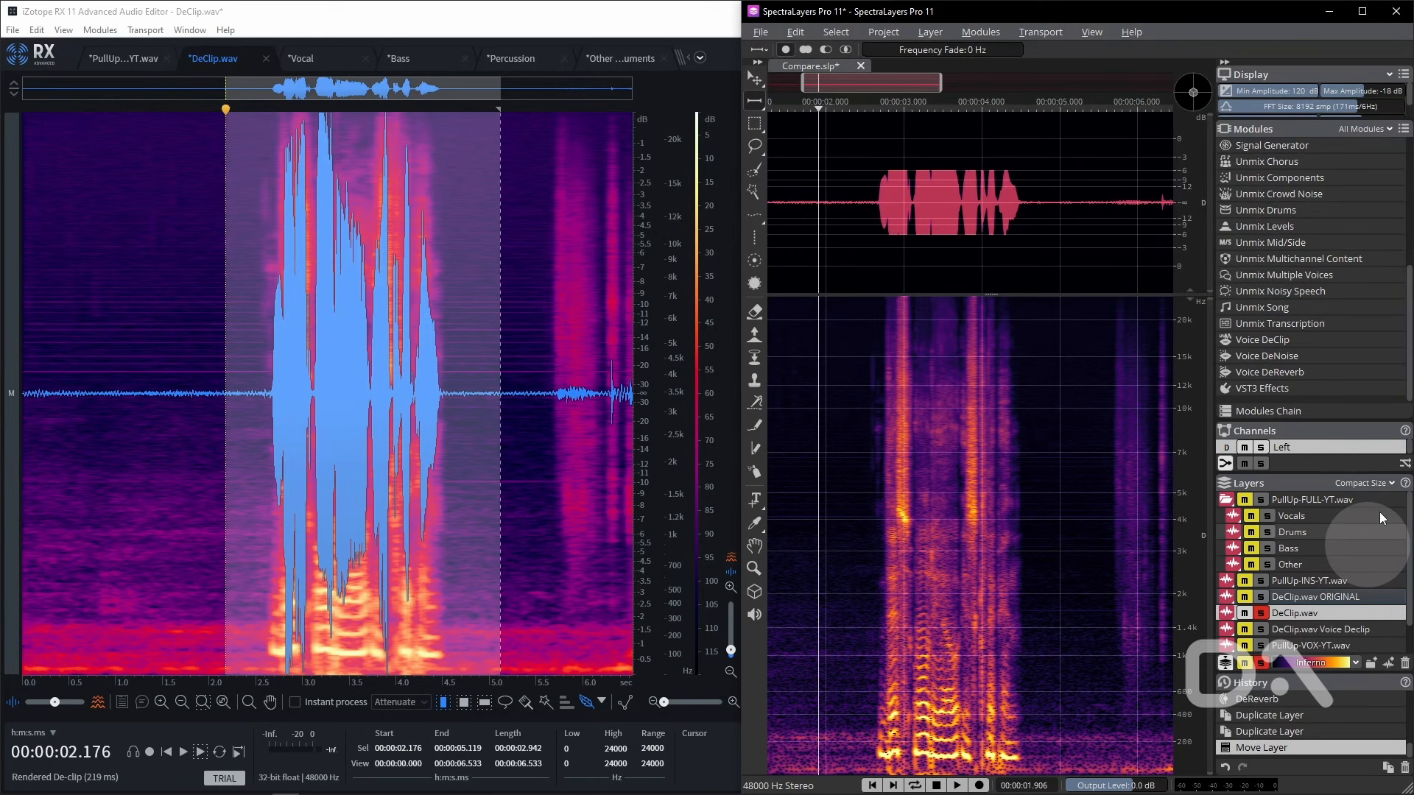
Apply DeClip to the DeClip.wav layer, then run Voice DeClip on the Voice Declip layer
left_click(1247, 209)
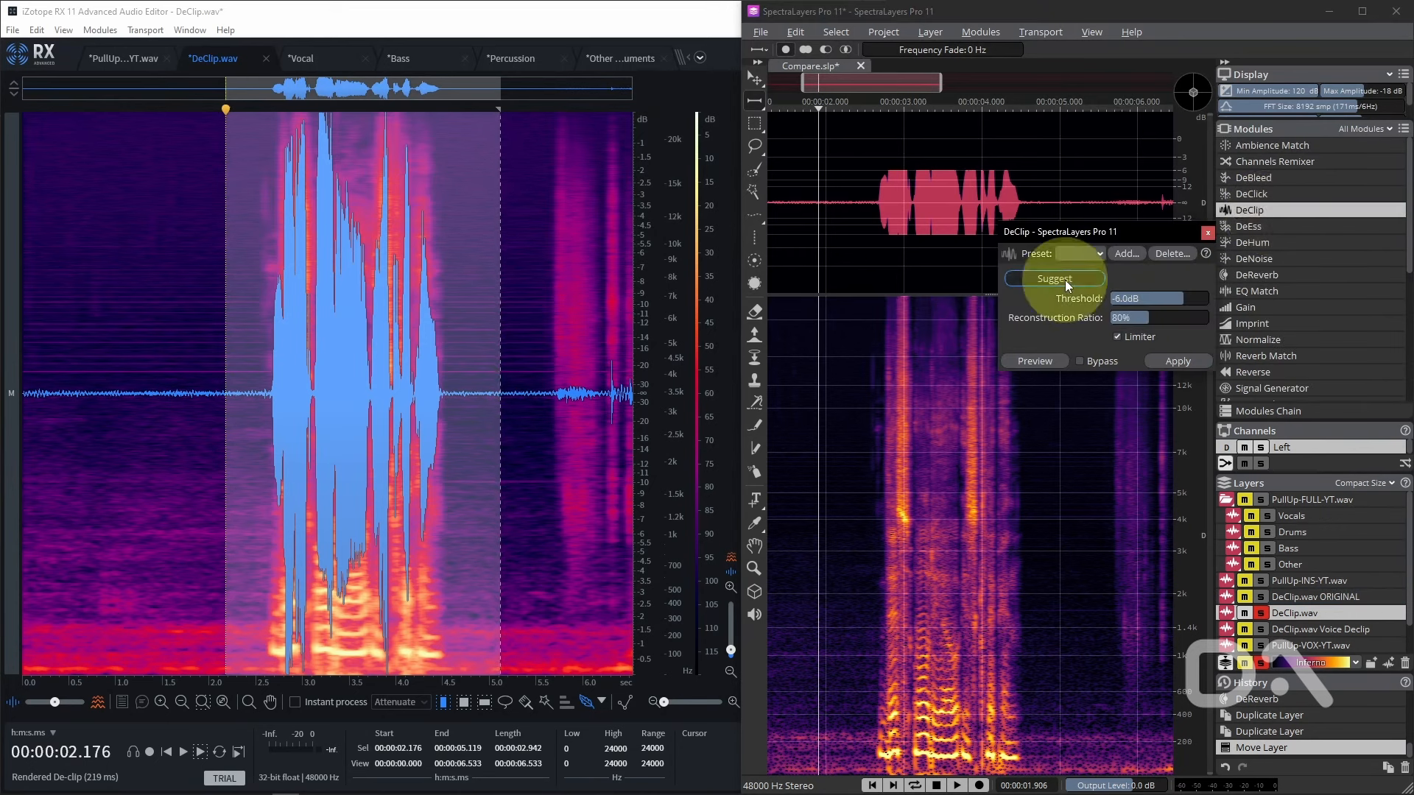
mouse_move(1194, 372)
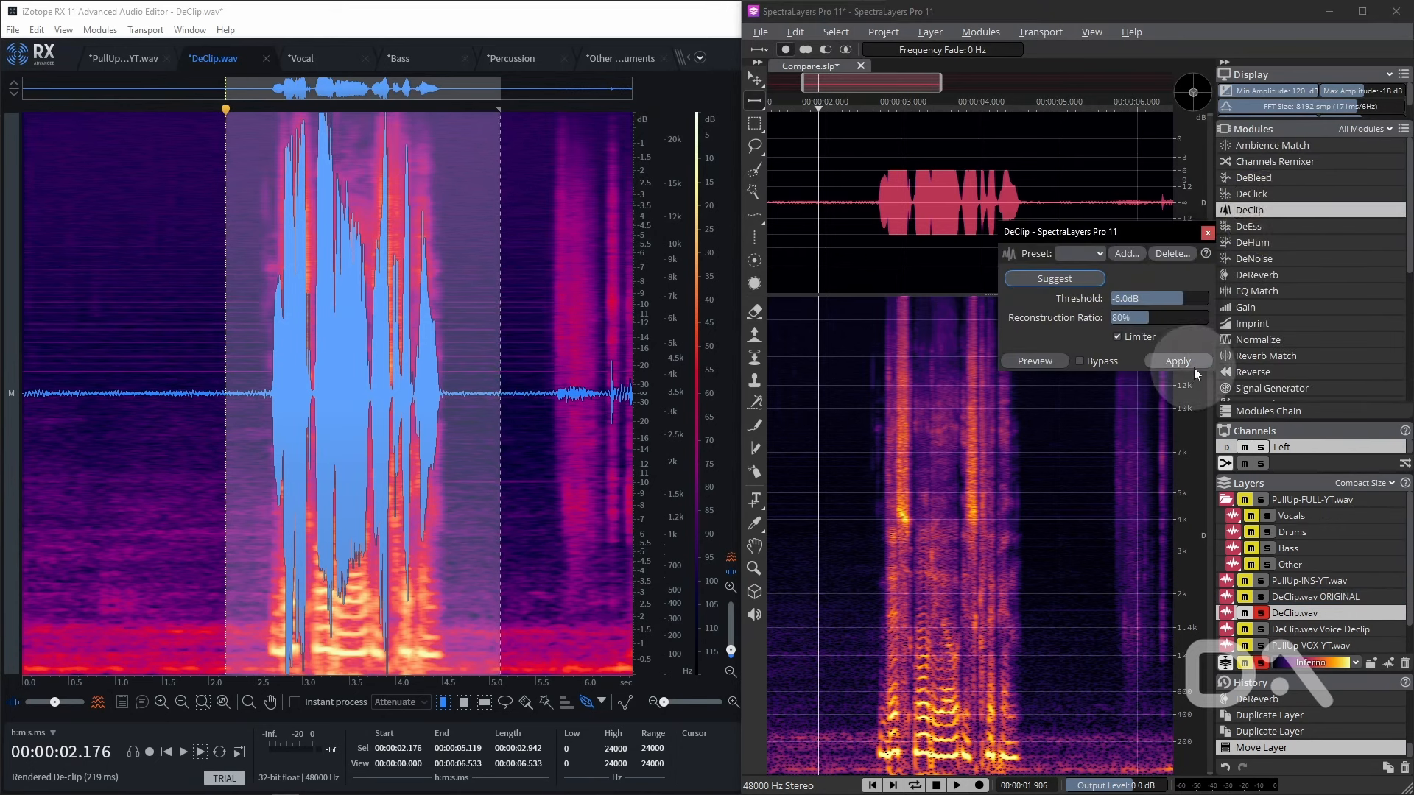
left_click(1178, 360)
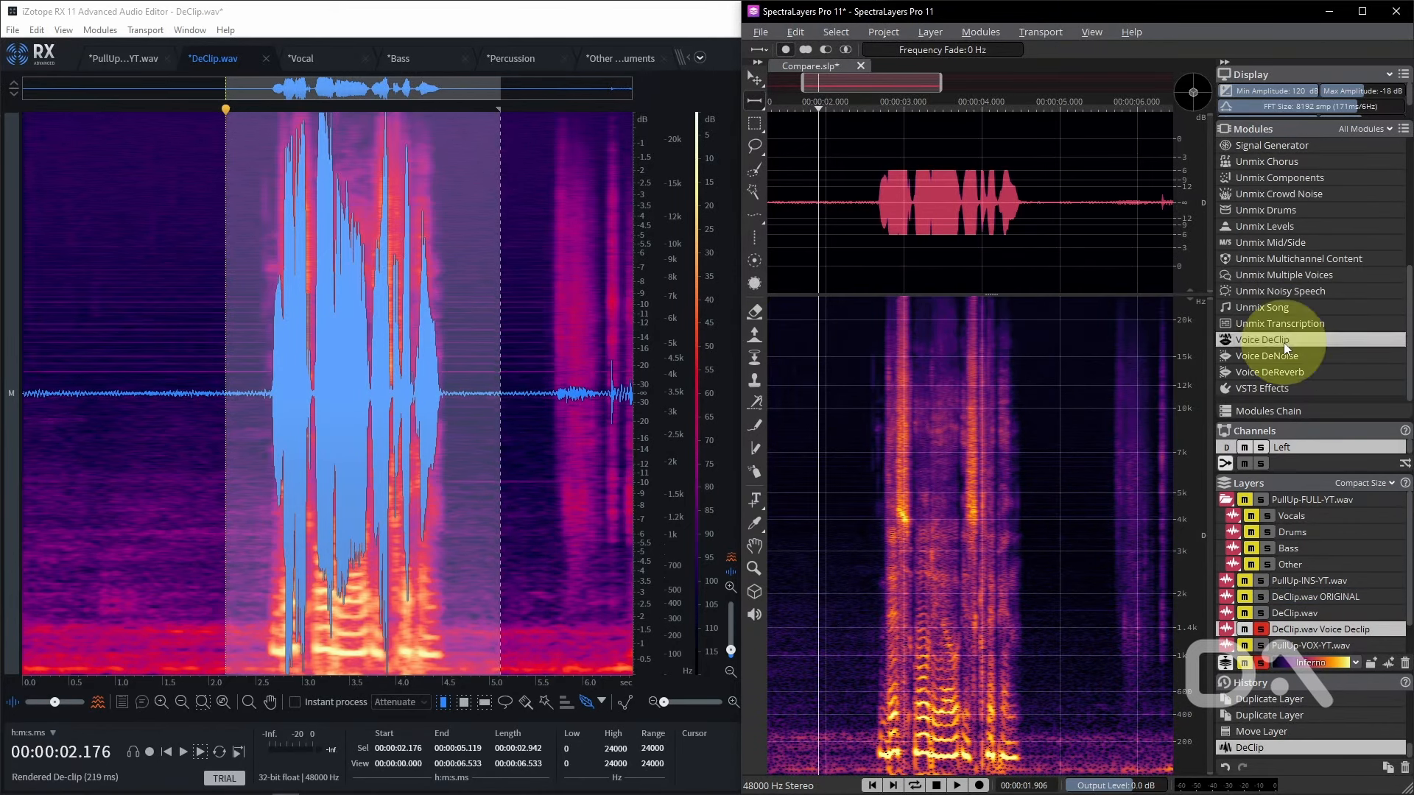
left_click(1263, 340)
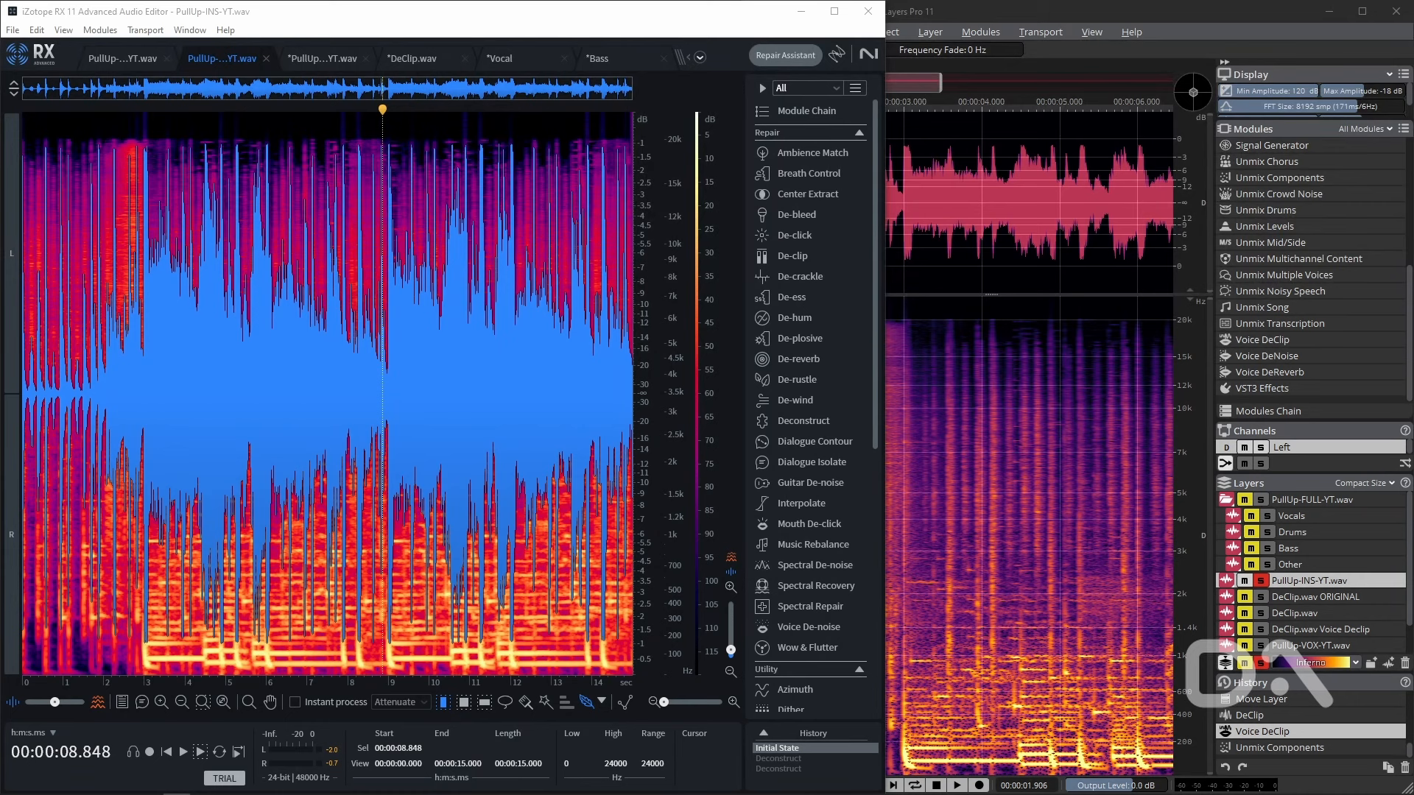
mouse_move(338, 364)
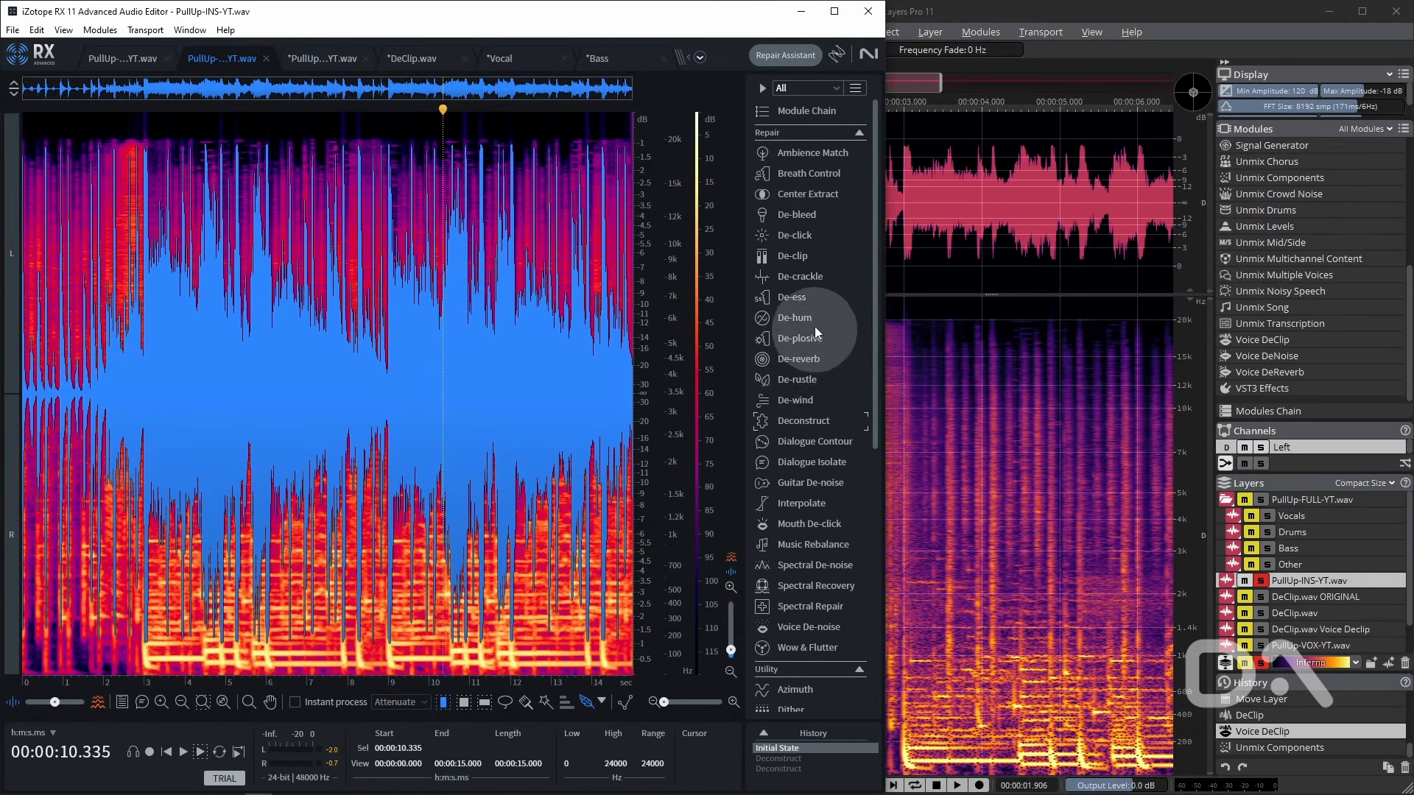
Launch Deconstruct on the instrumental in RX and Unmix Components on PullUp-INS-YT.wav in SpectraLayers
left_click(804, 420)
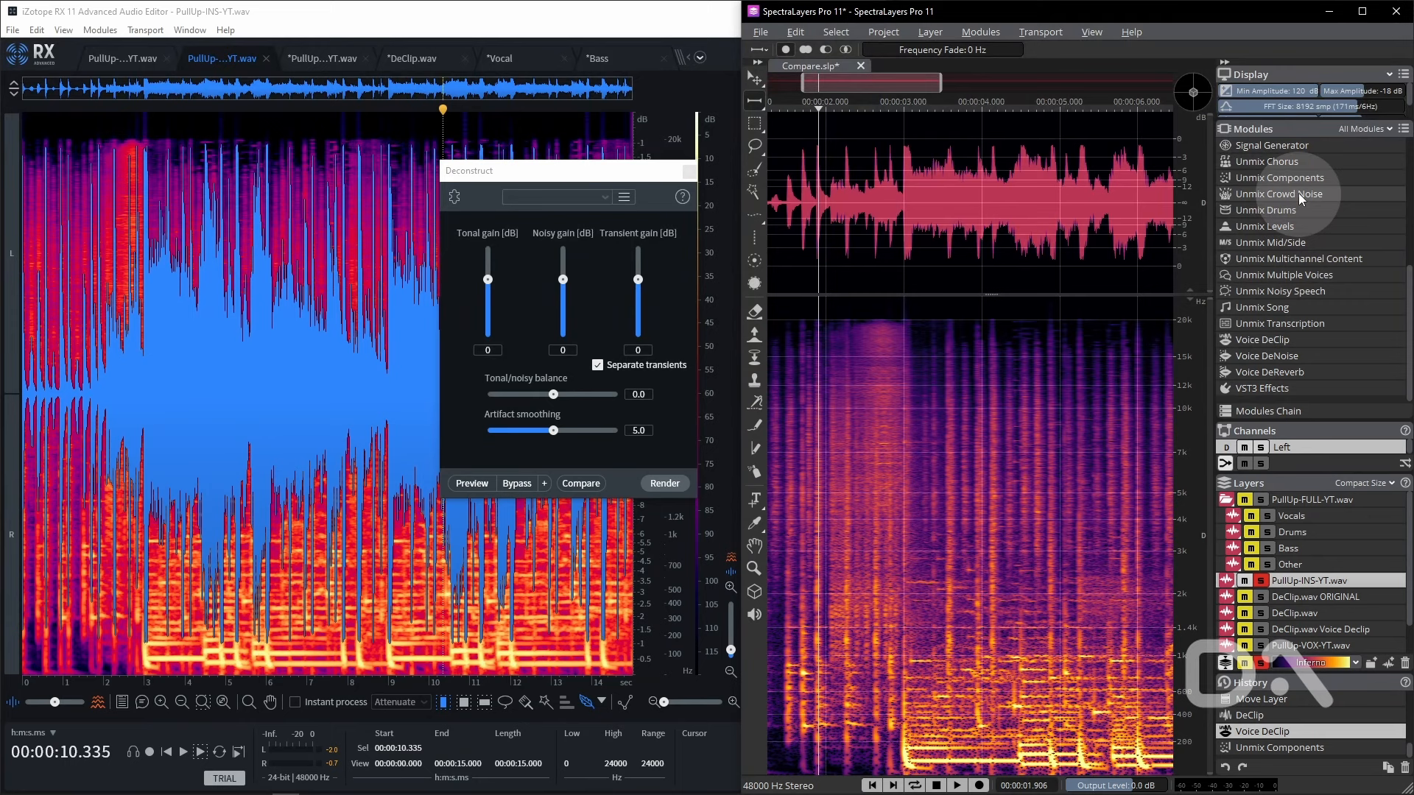
left_click(1278, 177)
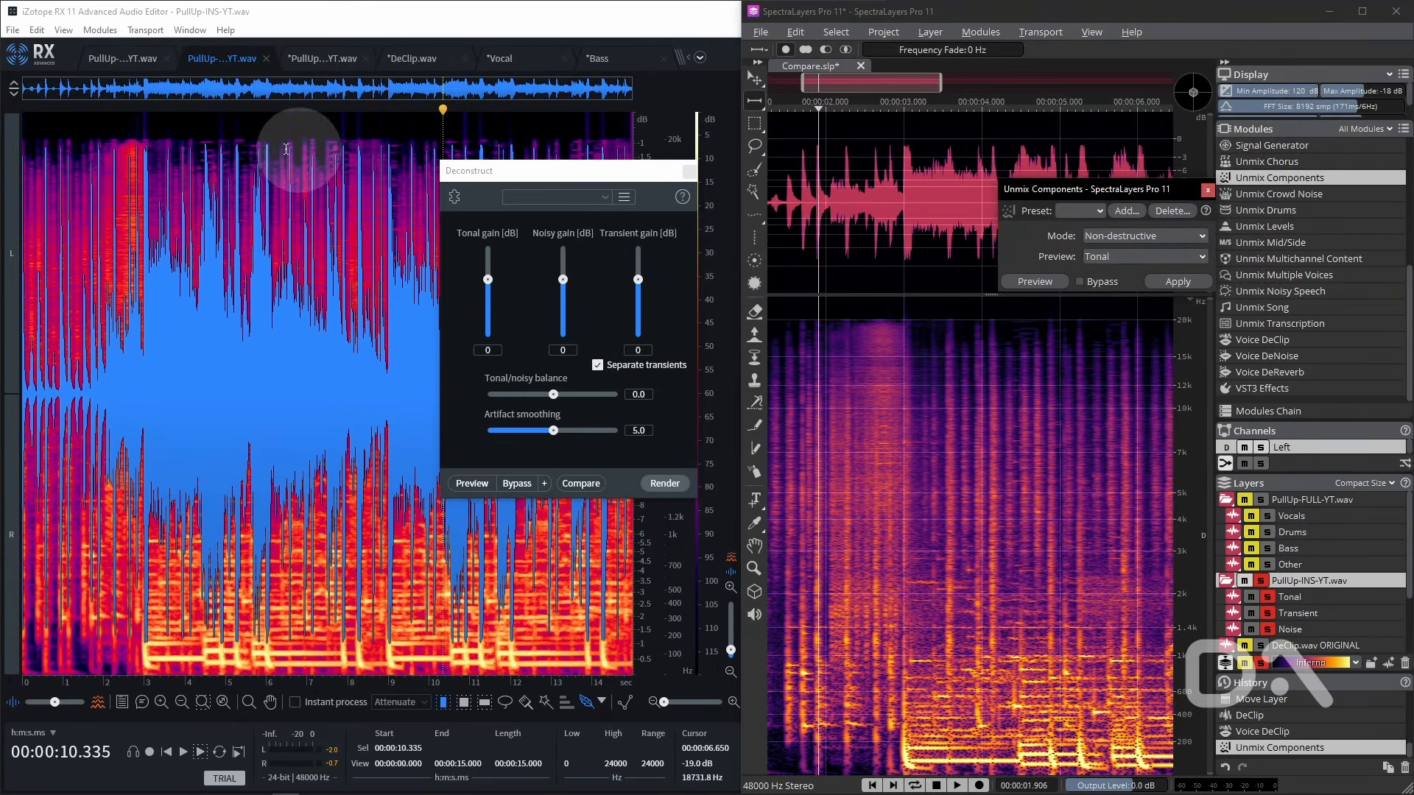
left_click(63, 30)
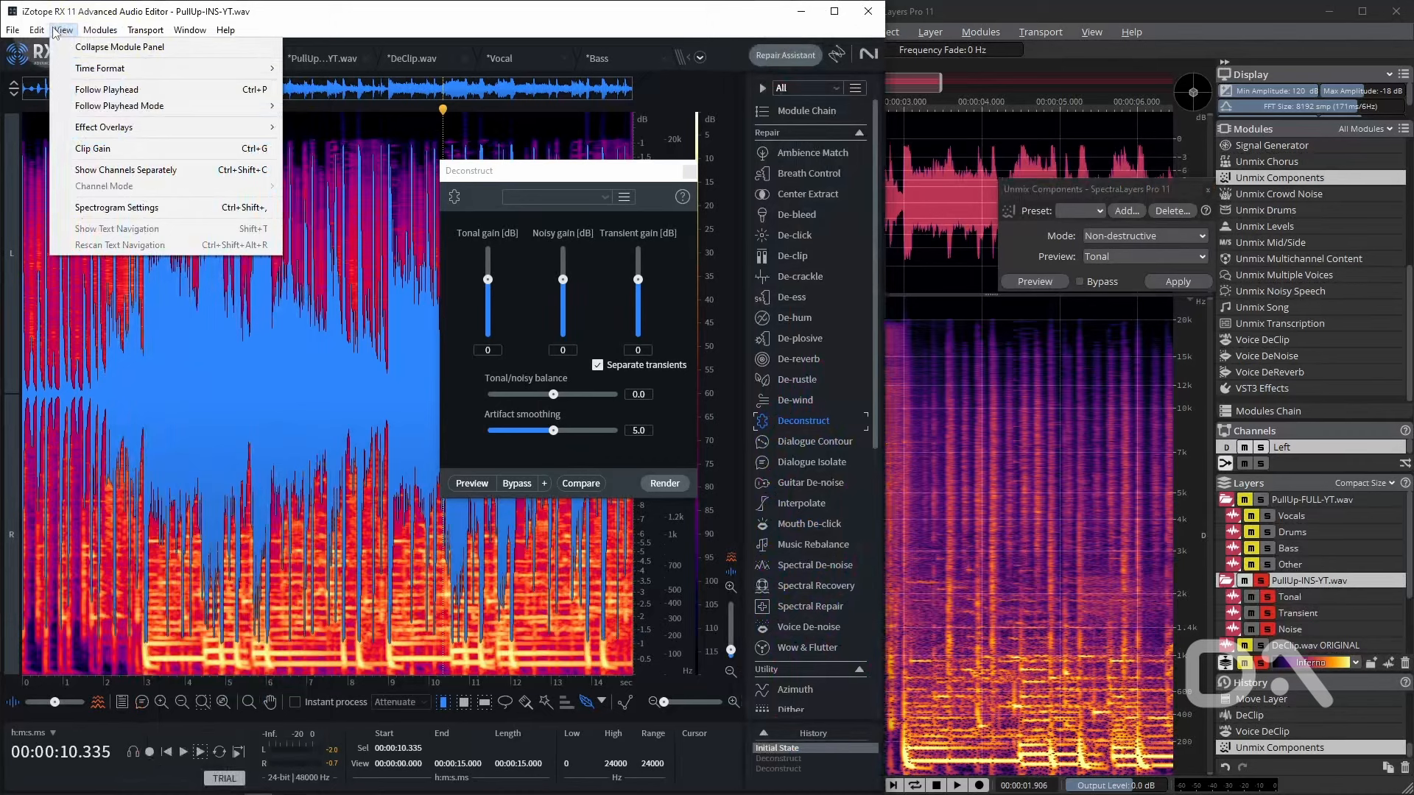
Review the spectrogram settings FFT size and close the dialog
left_click(116, 207)
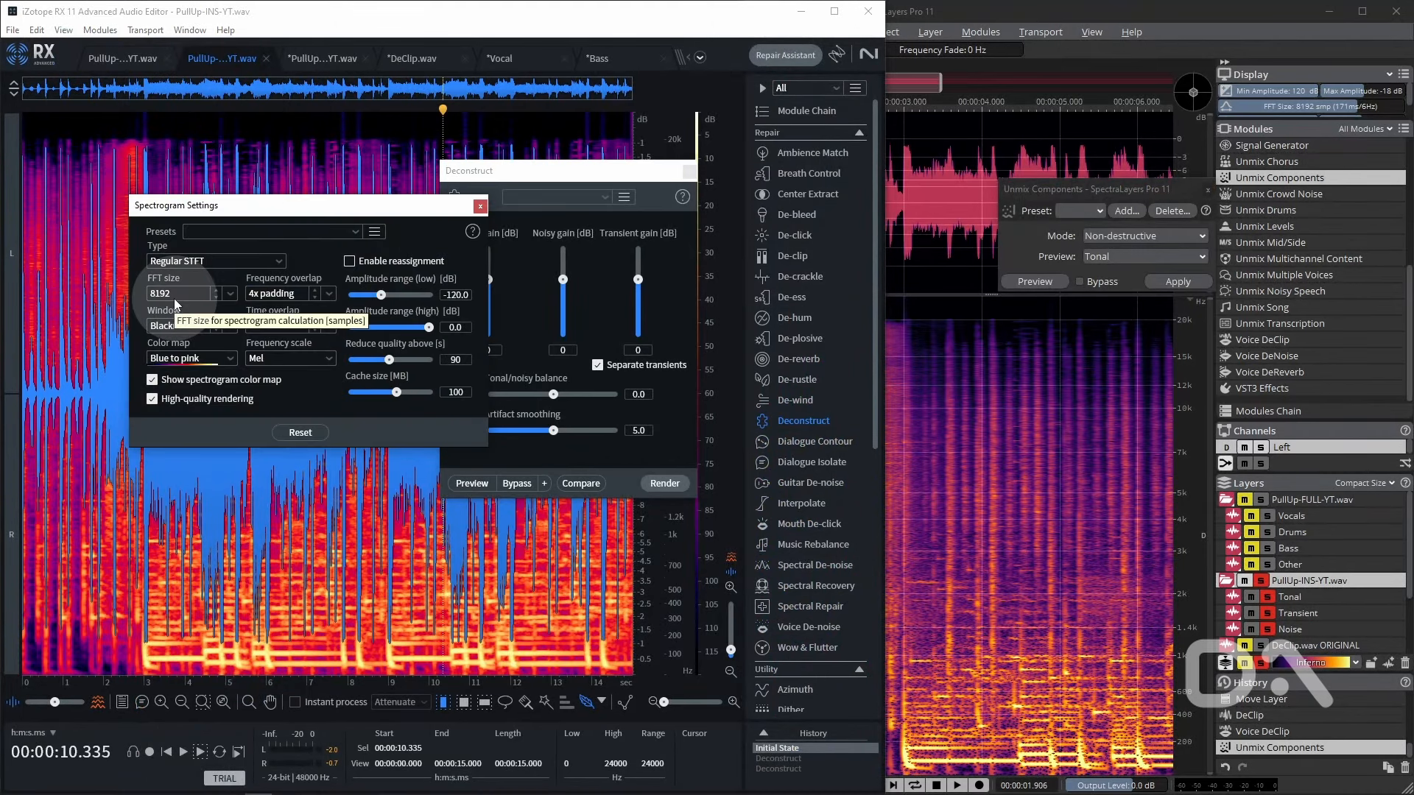
left_click(479, 207)
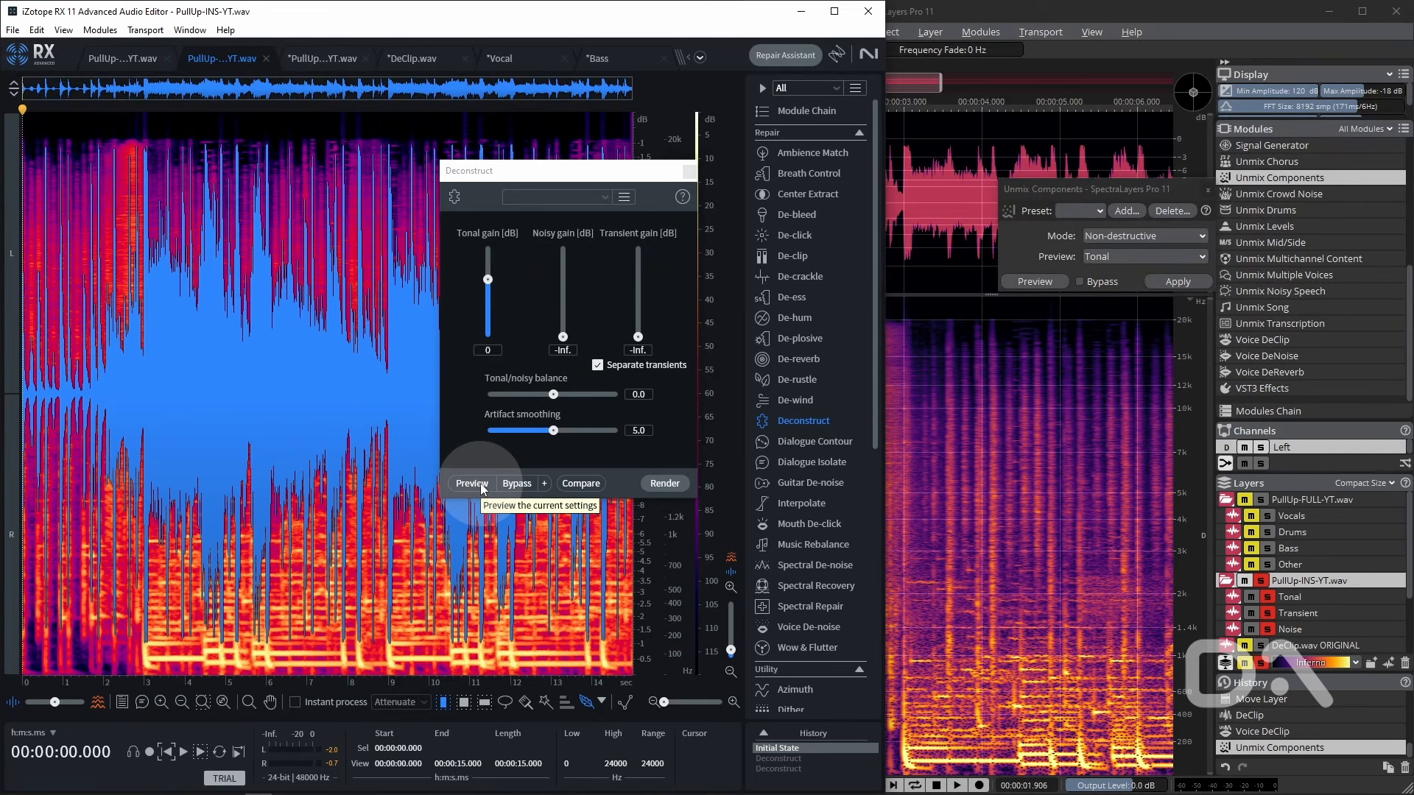
Preview RX's tonal-only Deconstruct result, then audition SpectraLayers' Tonal layer for comparison
left_click(470, 483)
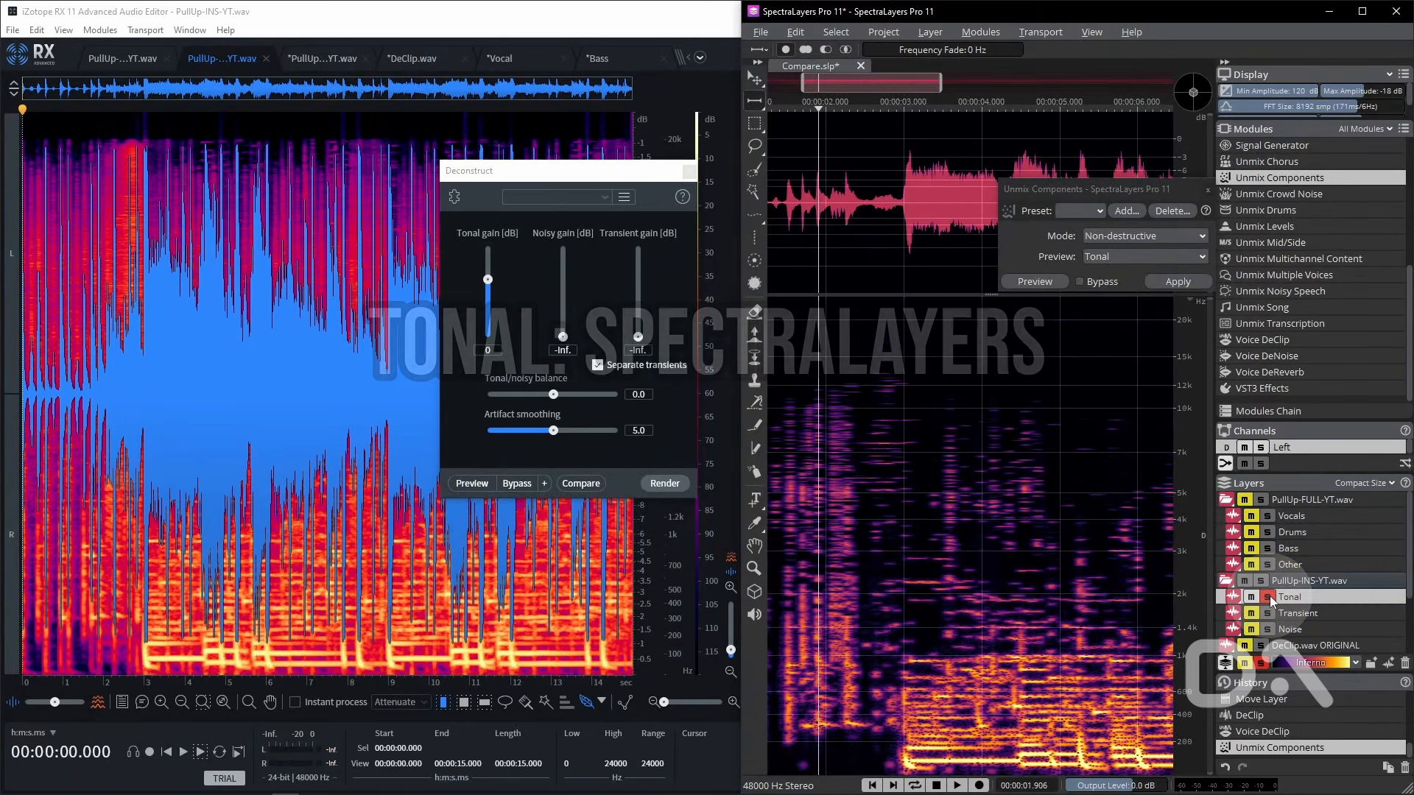
left_click(957, 785)
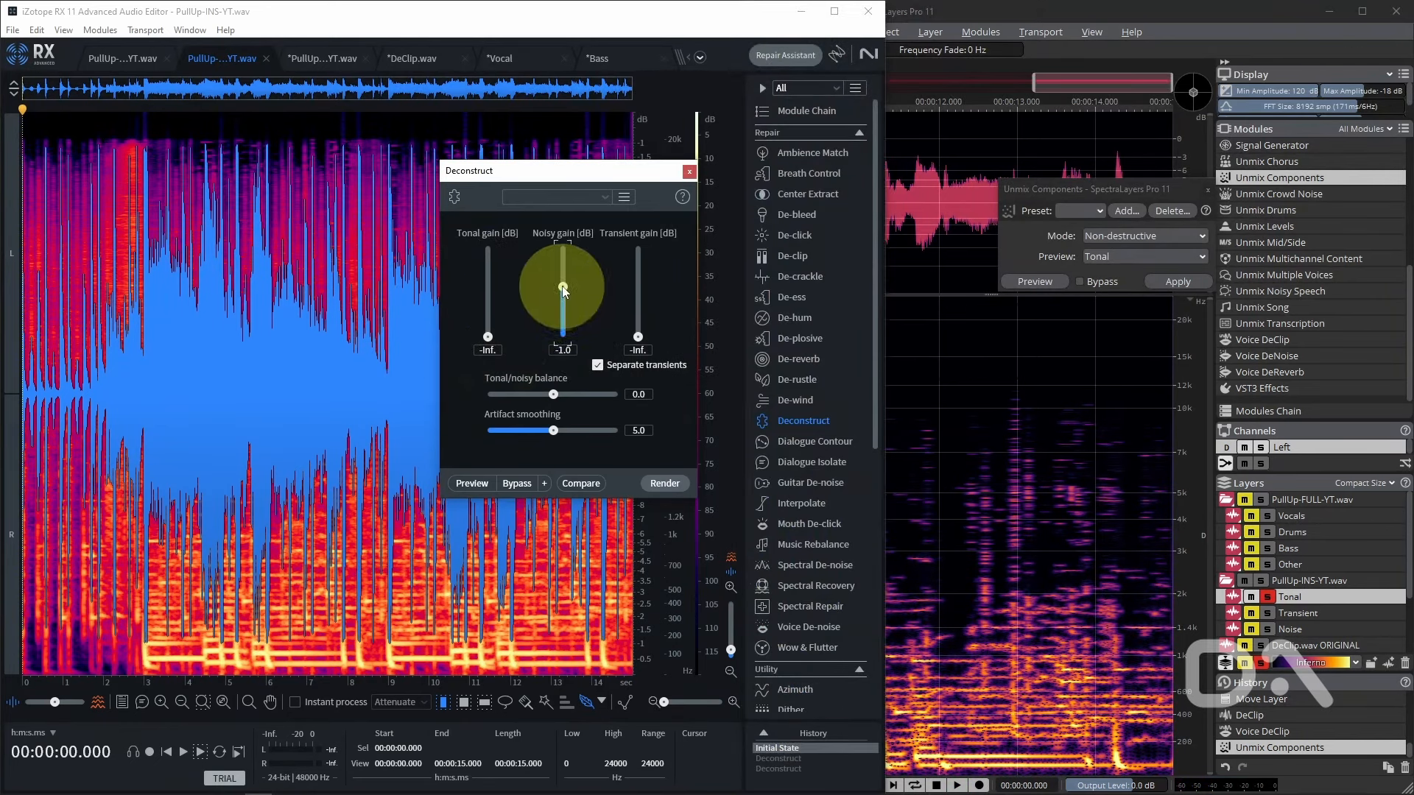
Restore noisy gain to 0 dB, preview the noise-only Deconstruct result, then stop playback
left_click(471, 483)
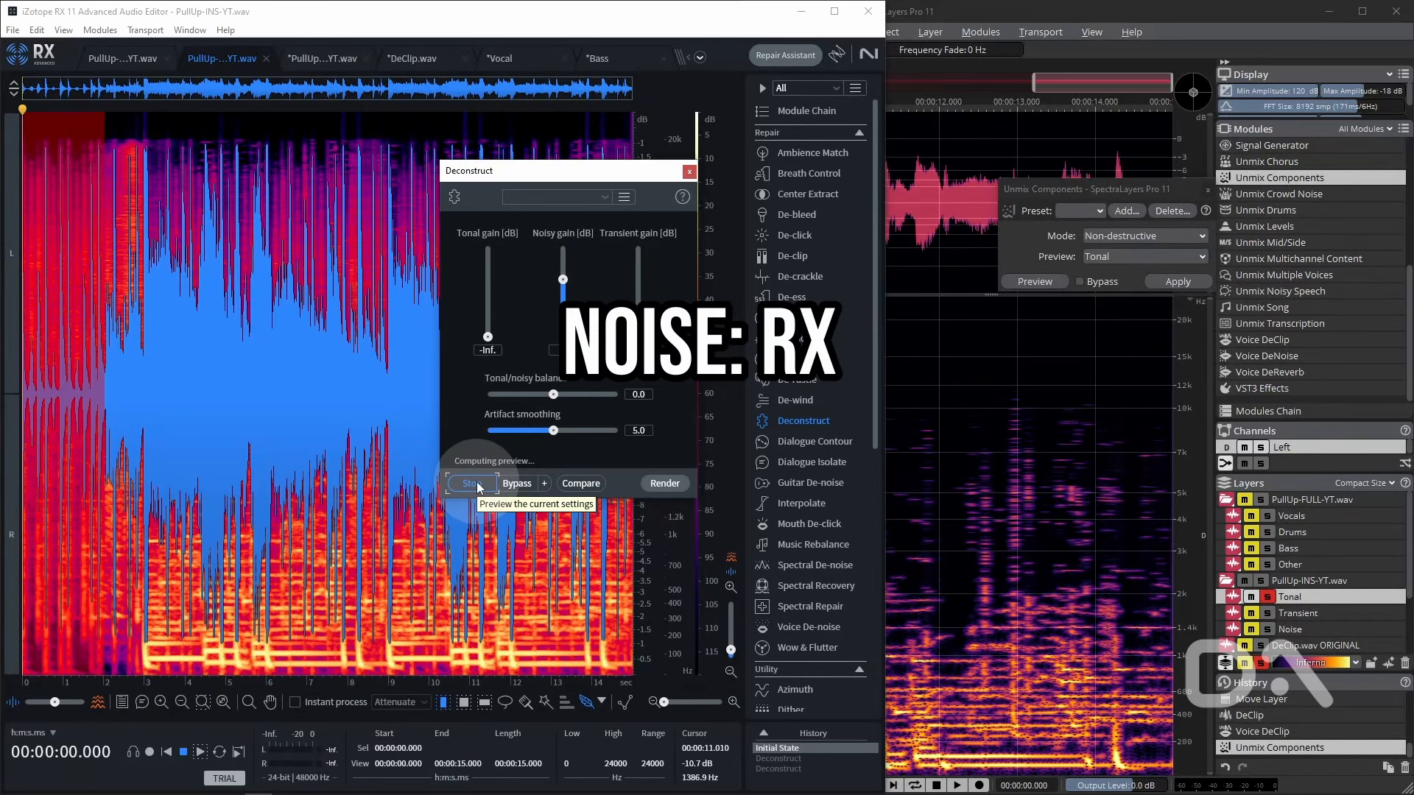
left_click(470, 483)
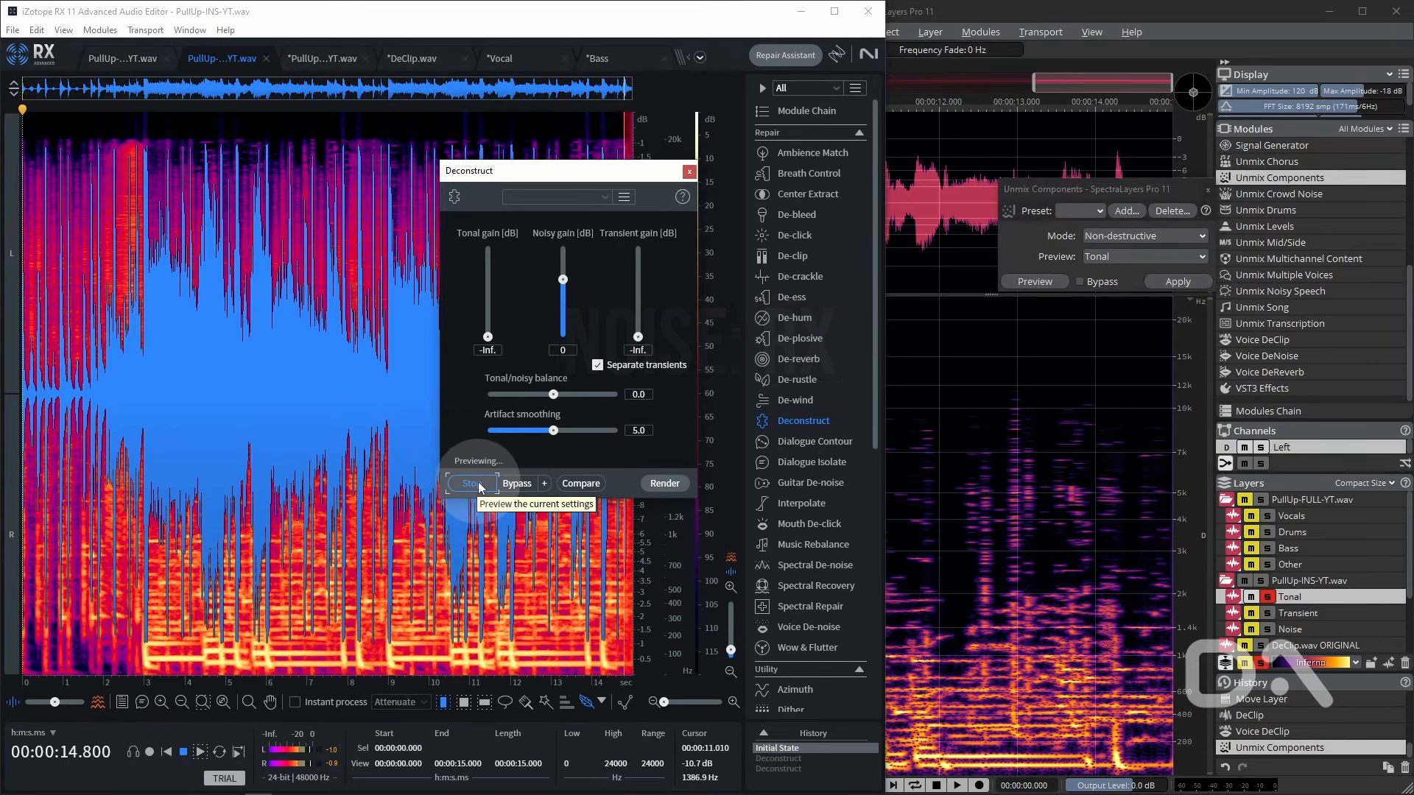
left_click(470, 483)
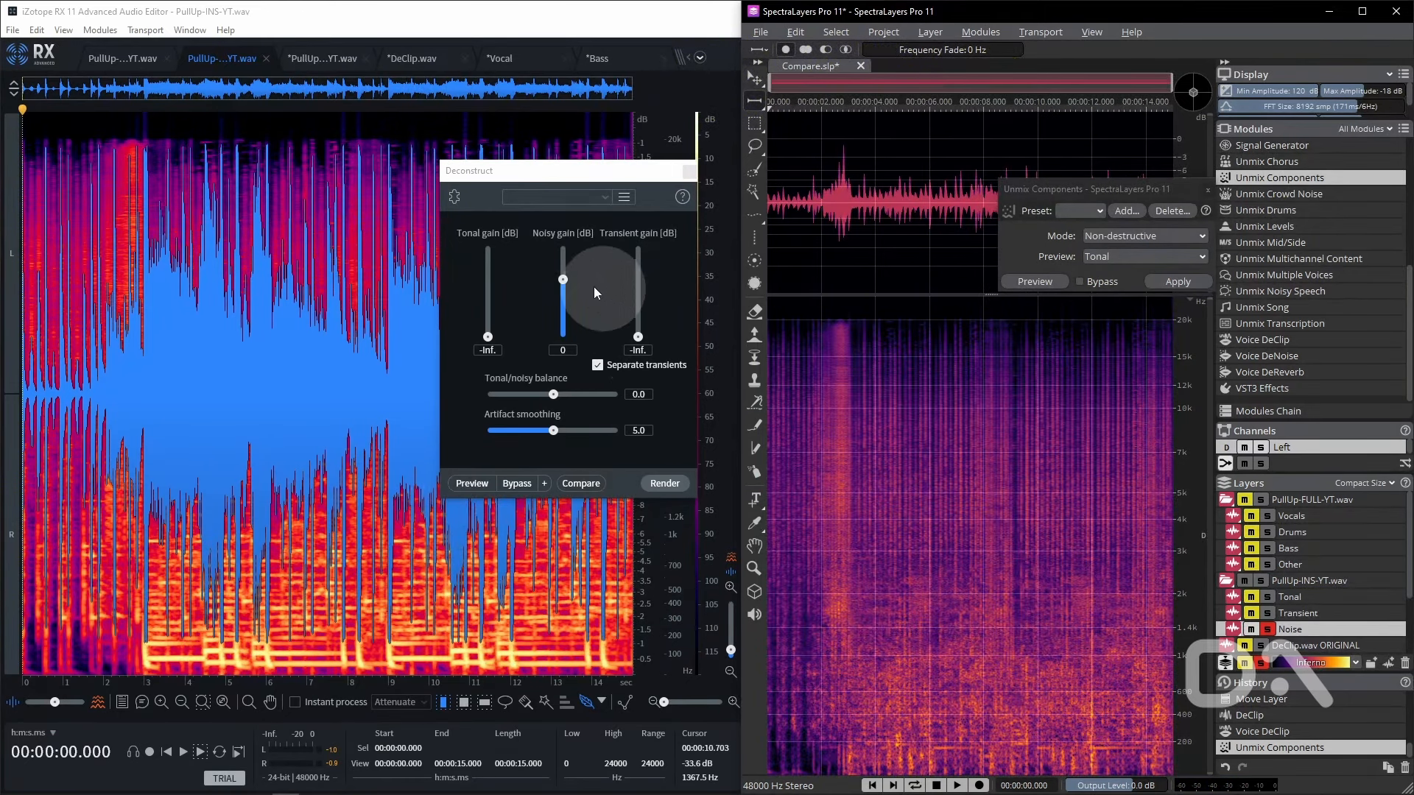
Bring up the Comparison sheet and scroll to the SpectraLayers Pro 11 Notes column
left_click(472, 483)
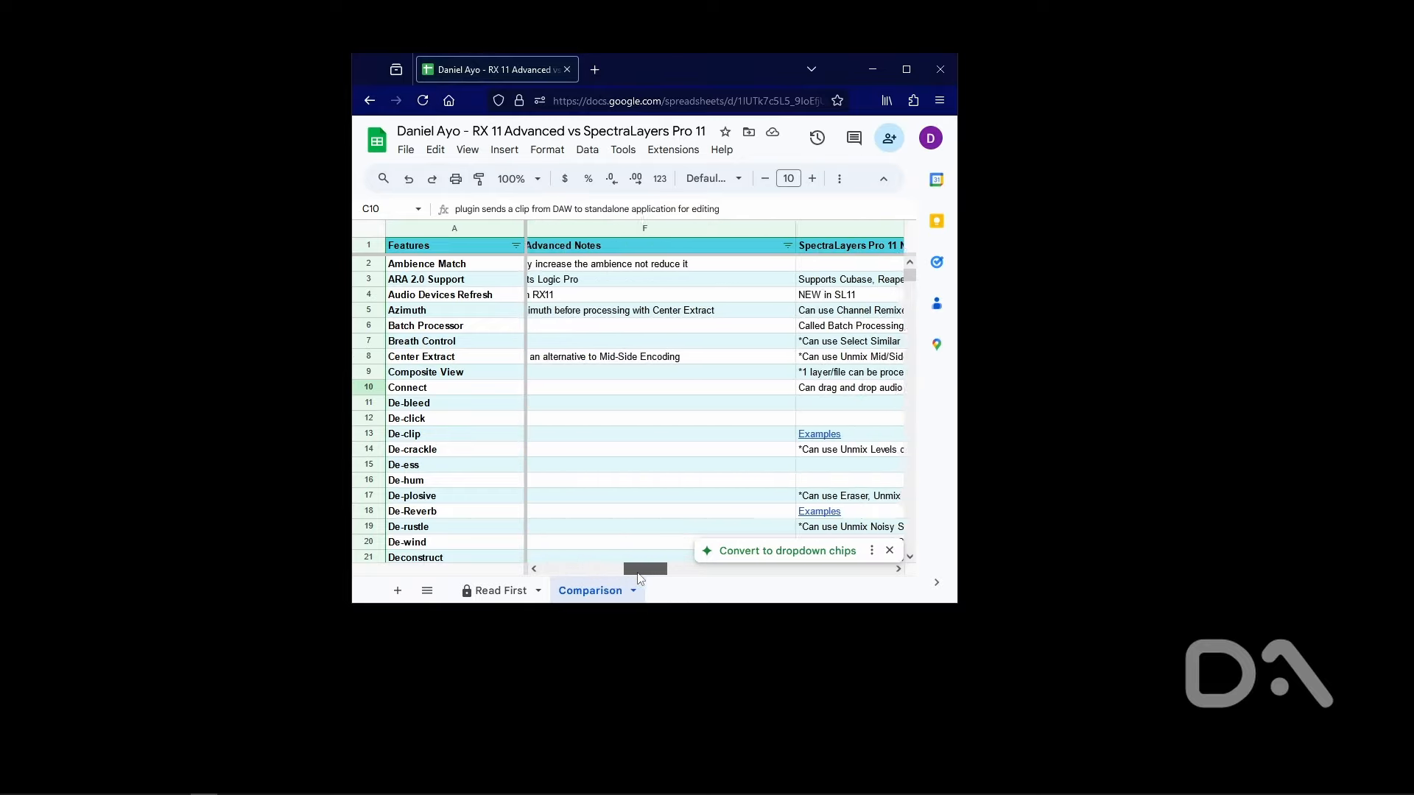
left_click_drag(645, 568, 676, 568)
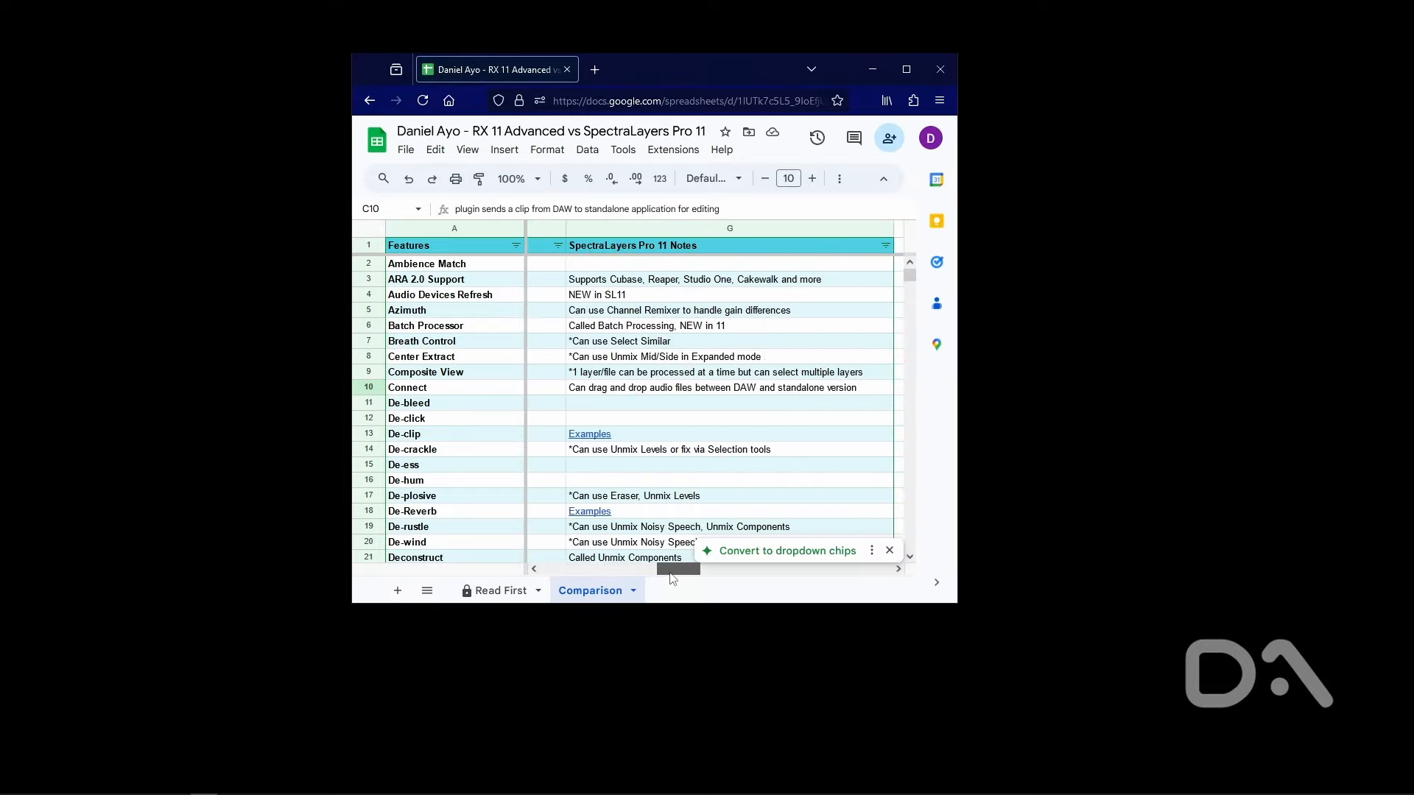